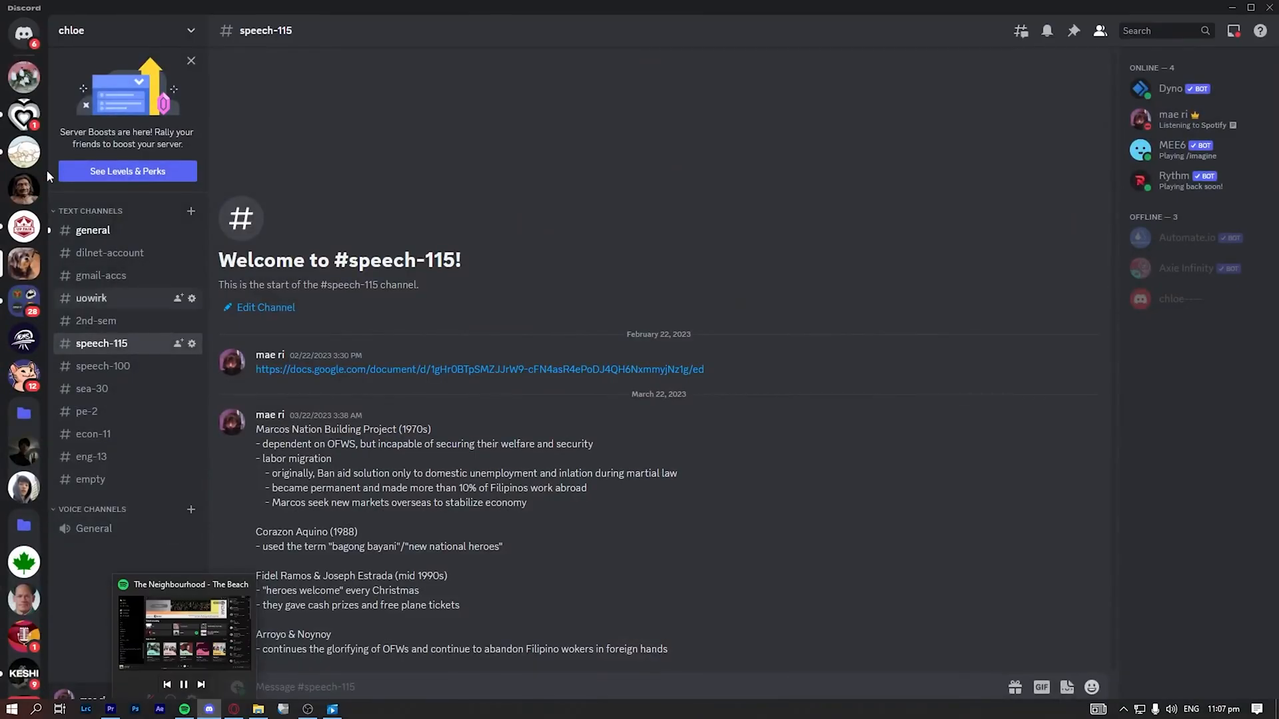
- Switch from speech-115 to the #general channel of the chloe server
click(91, 230)
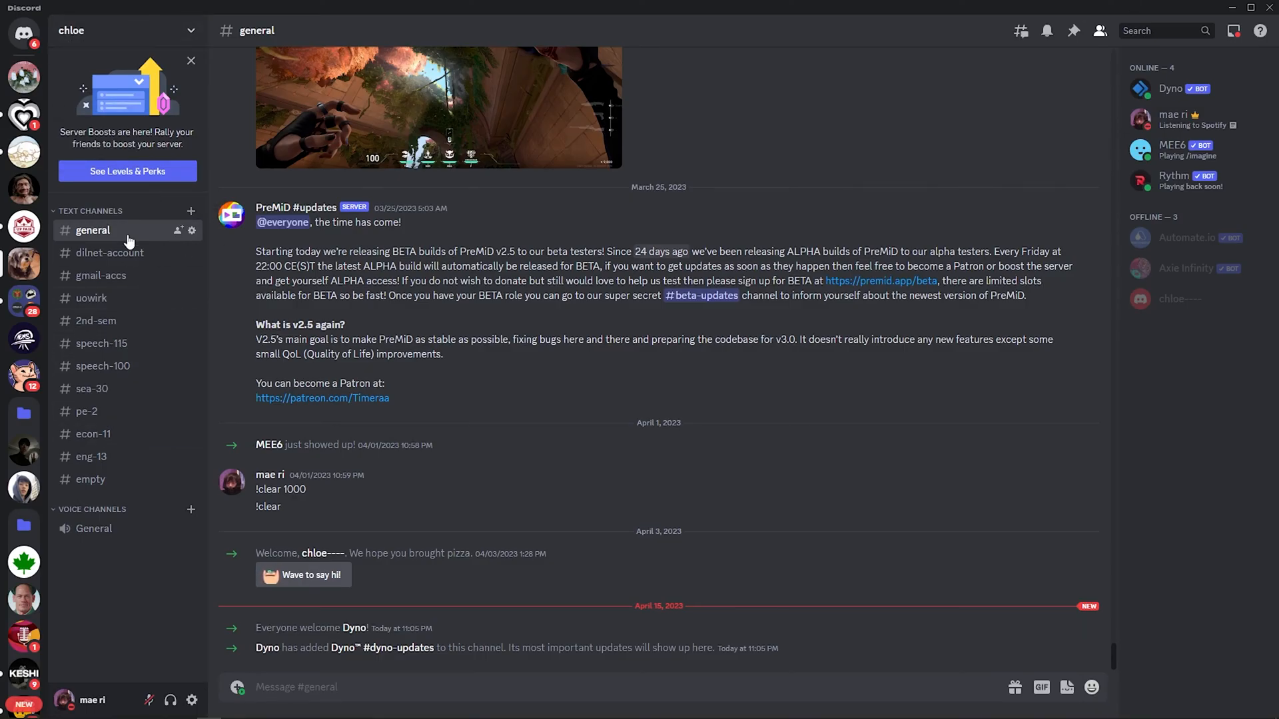
mouse_move(177, 219)
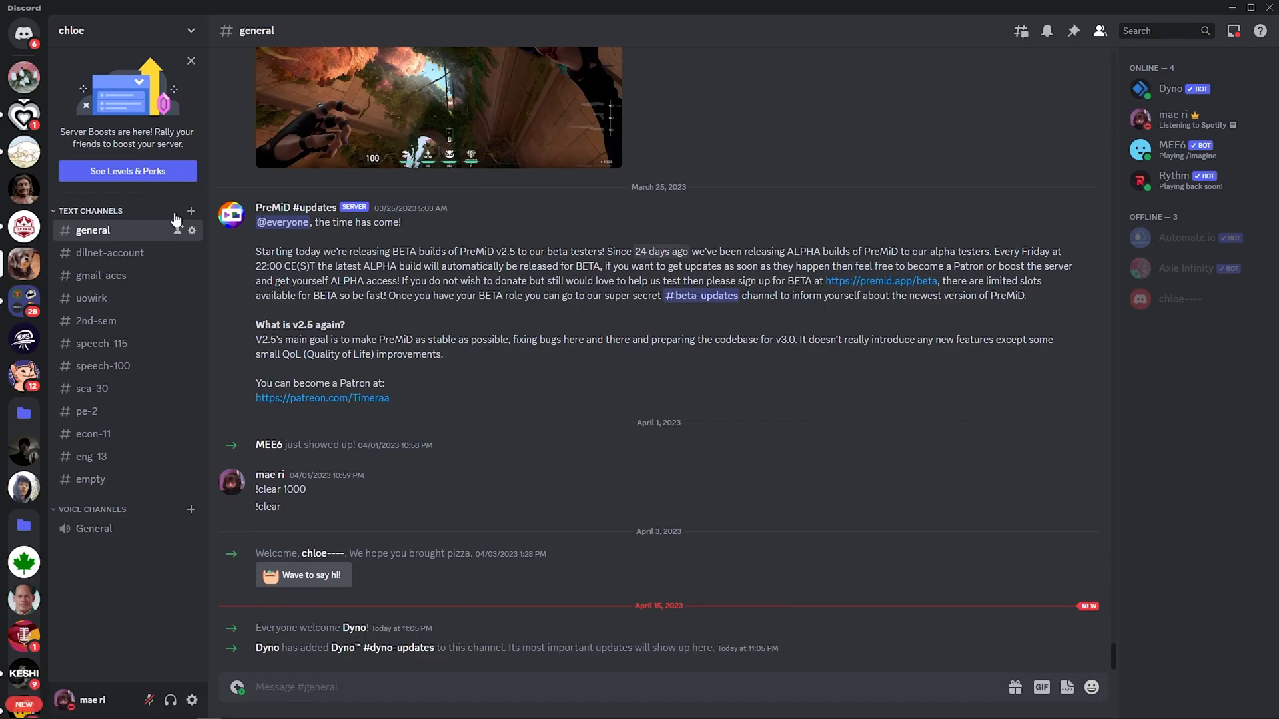
mouse_move(192, 230)
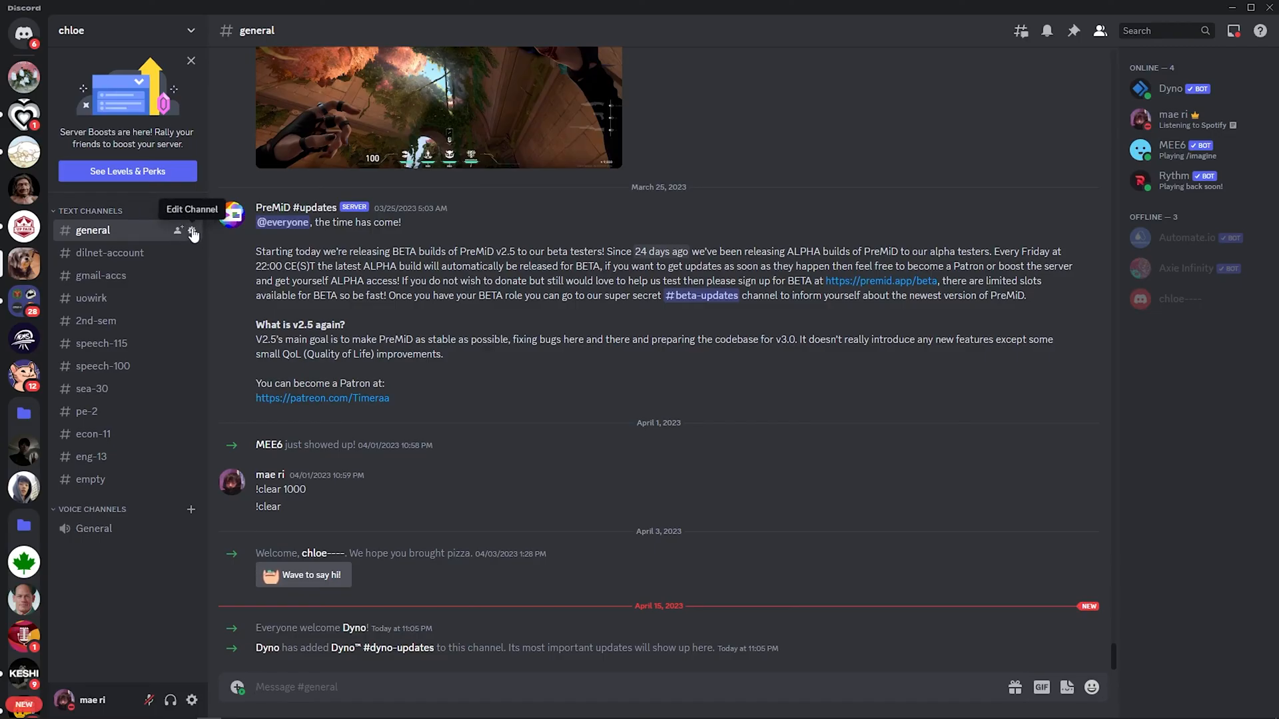
- Create a new Spidey Bot webhook in #general's Integrations and copy its URL
click(193, 234)
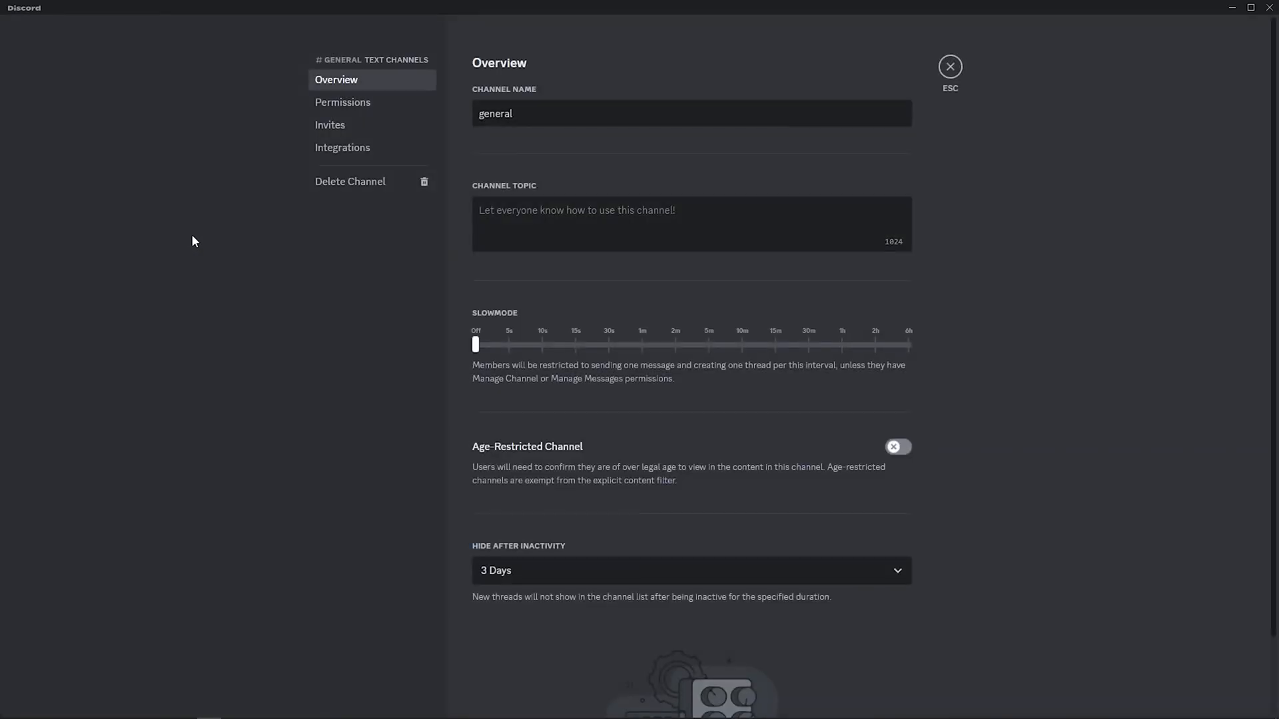
click(343, 147)
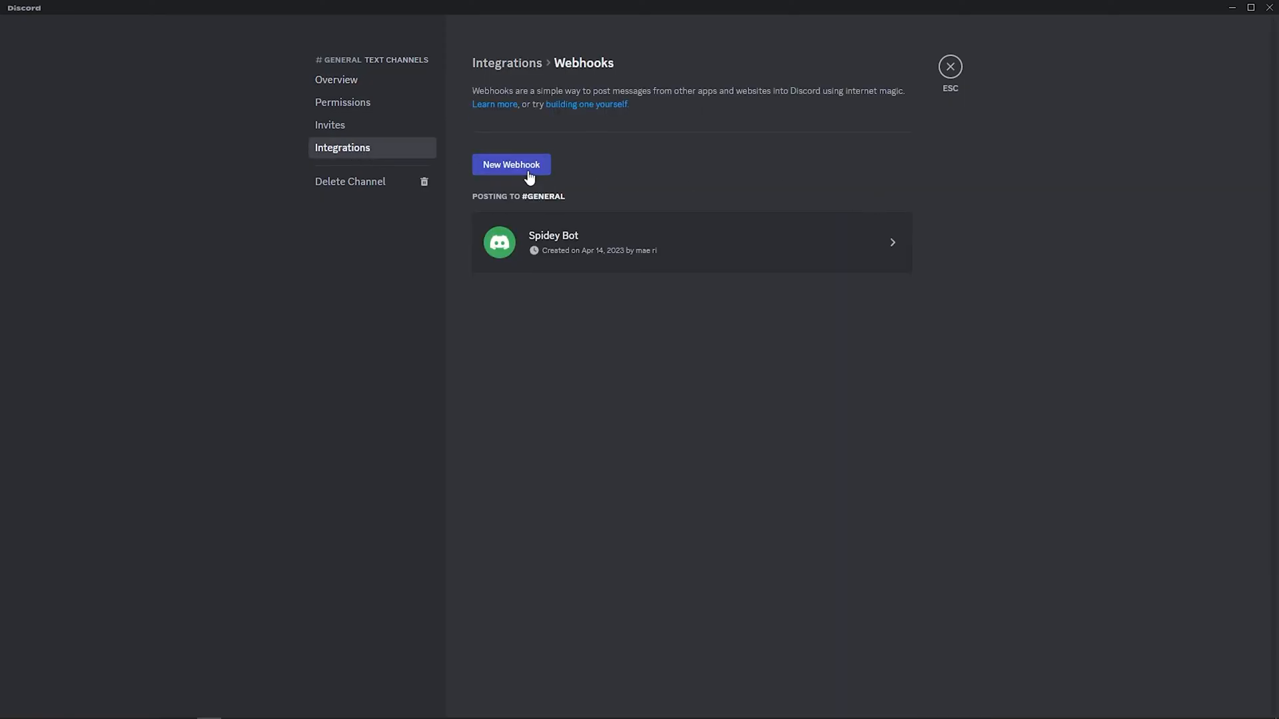
click(511, 164)
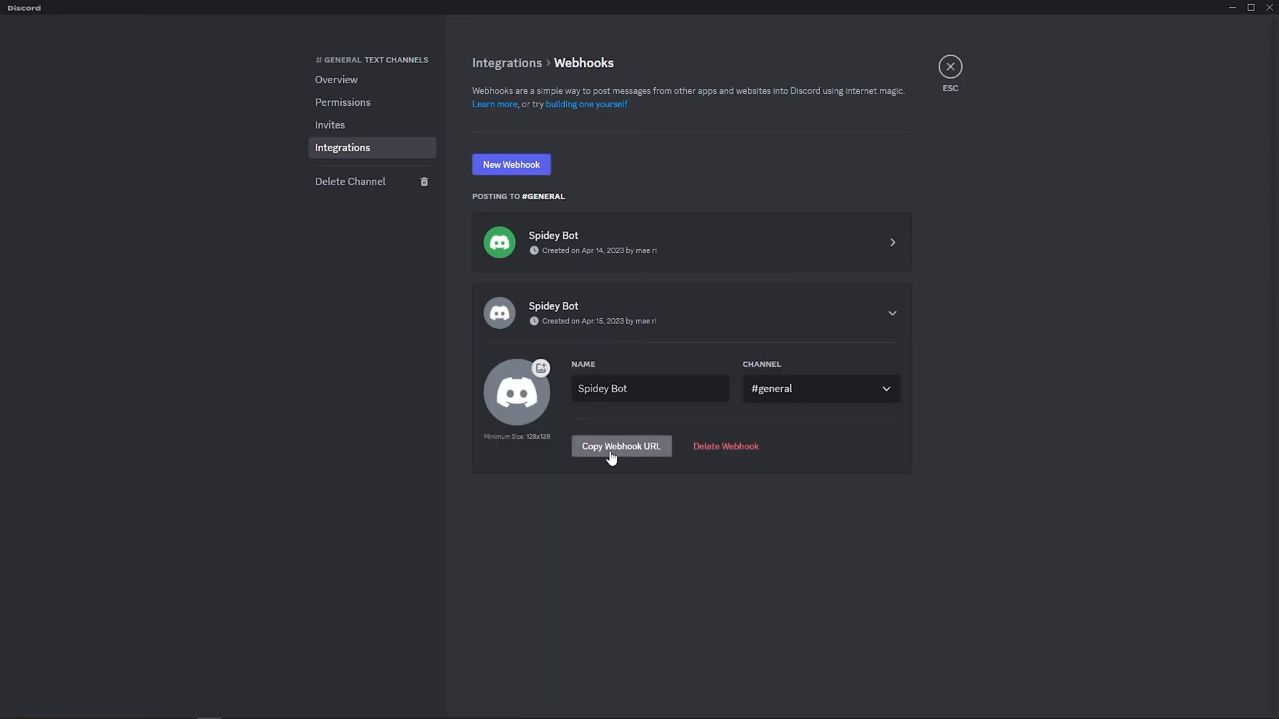
click(620, 446)
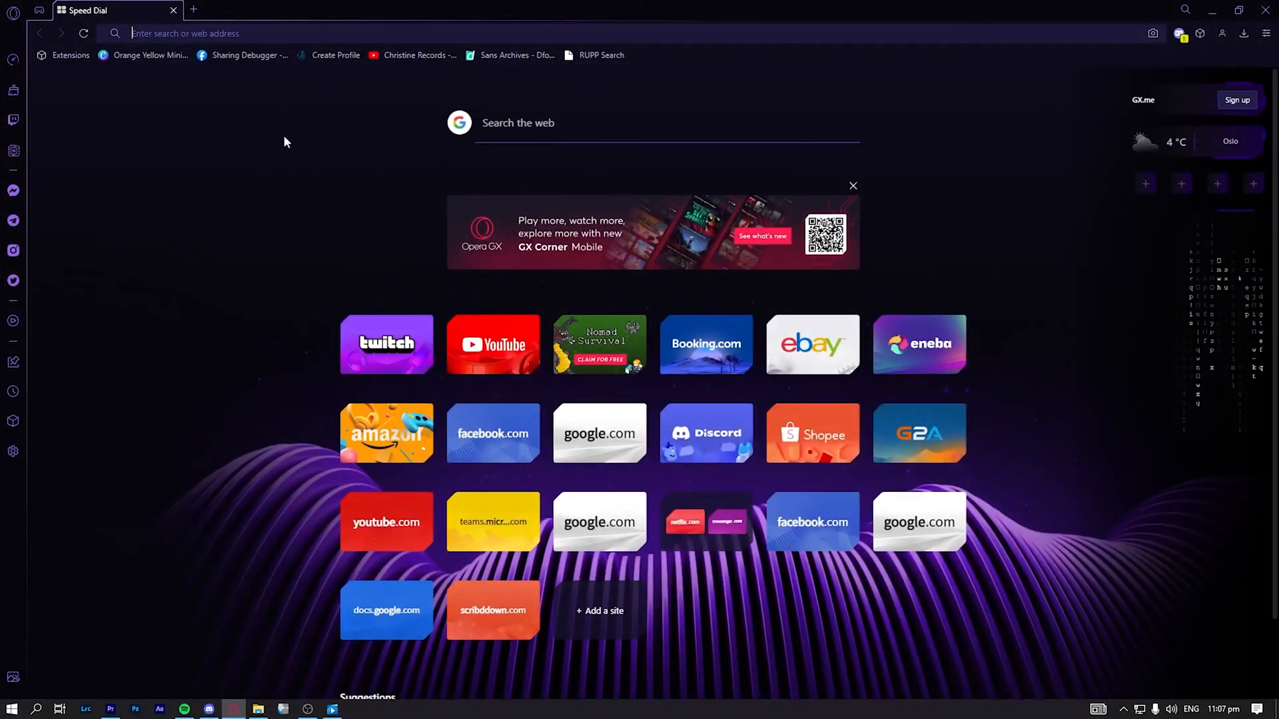
- Search 'disco hoo' in a new Opera GX tab to find Discohook
text(disco hoo)
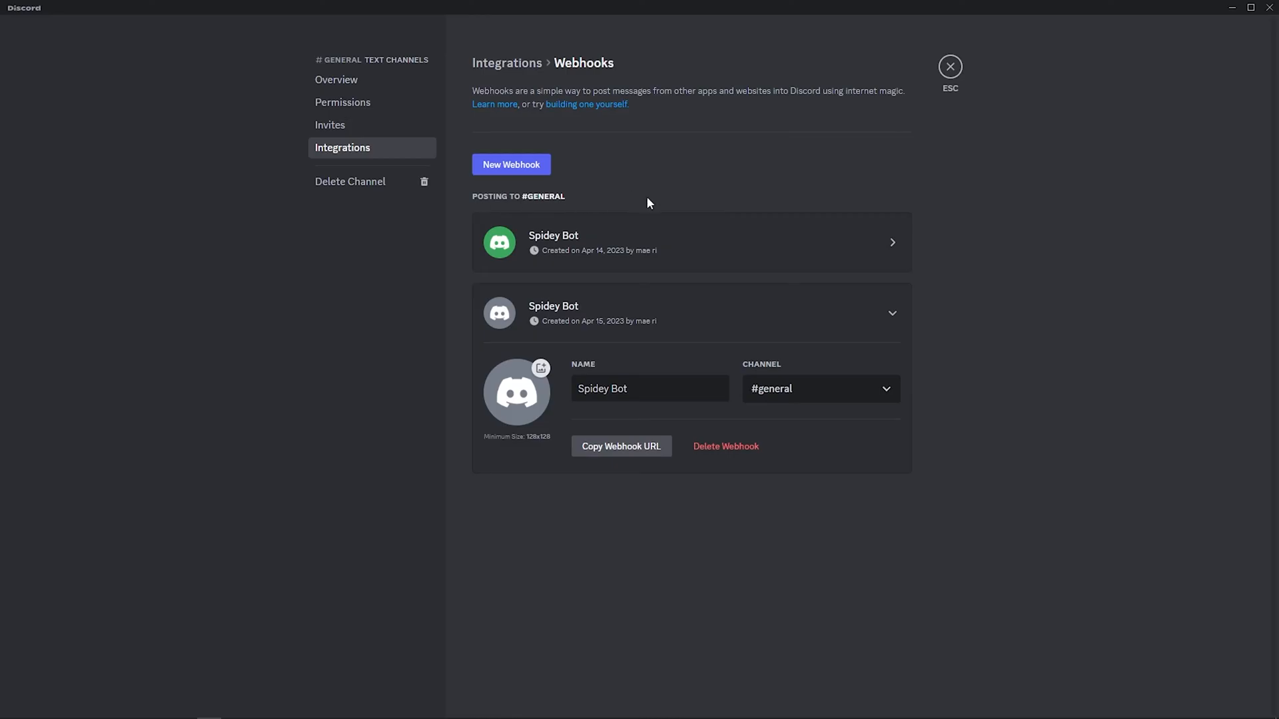
mouse_move(915, 130)
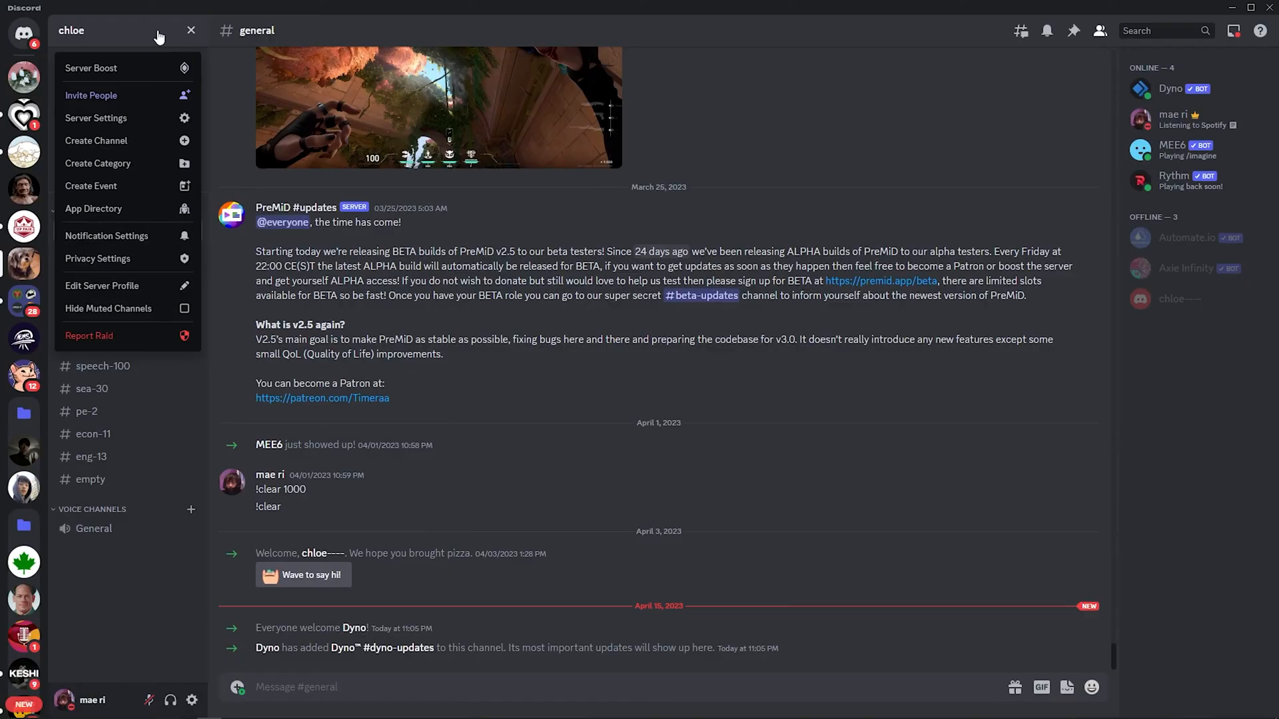
- Create server roles named Important Ping and Alert Ping in Server Settings > Roles
click(96, 117)
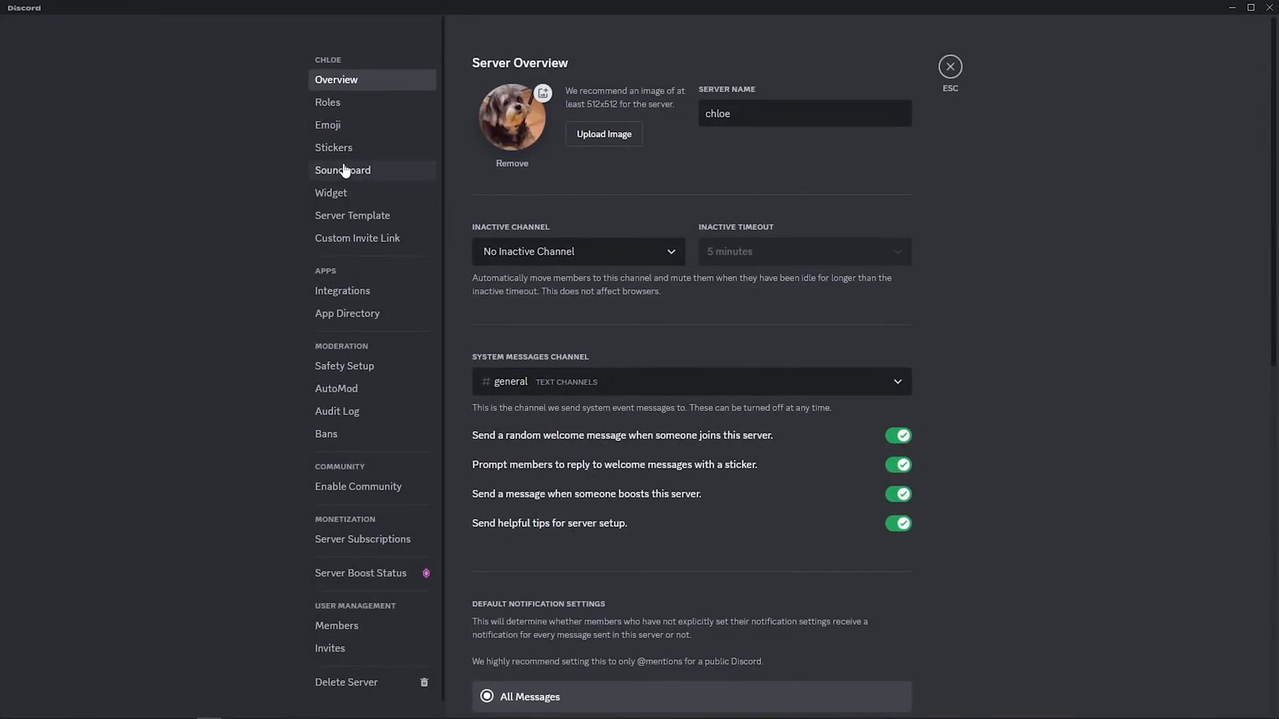
click(327, 102)
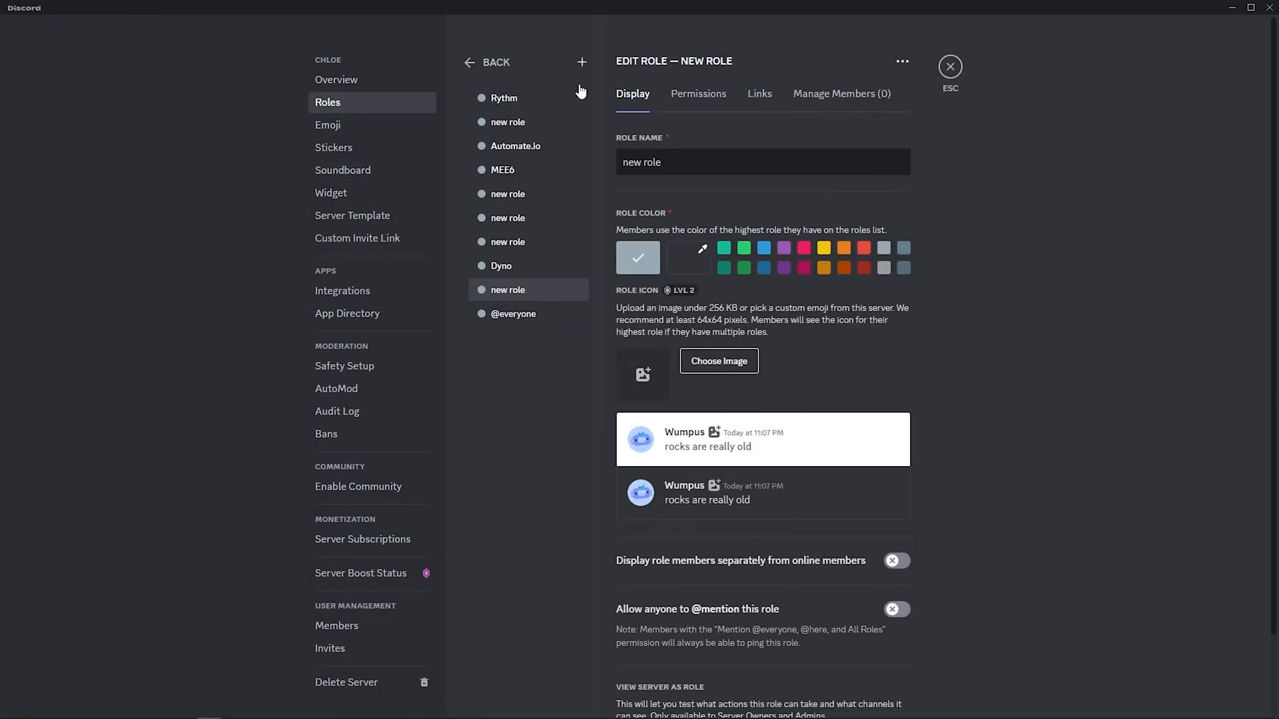
click(581, 62)
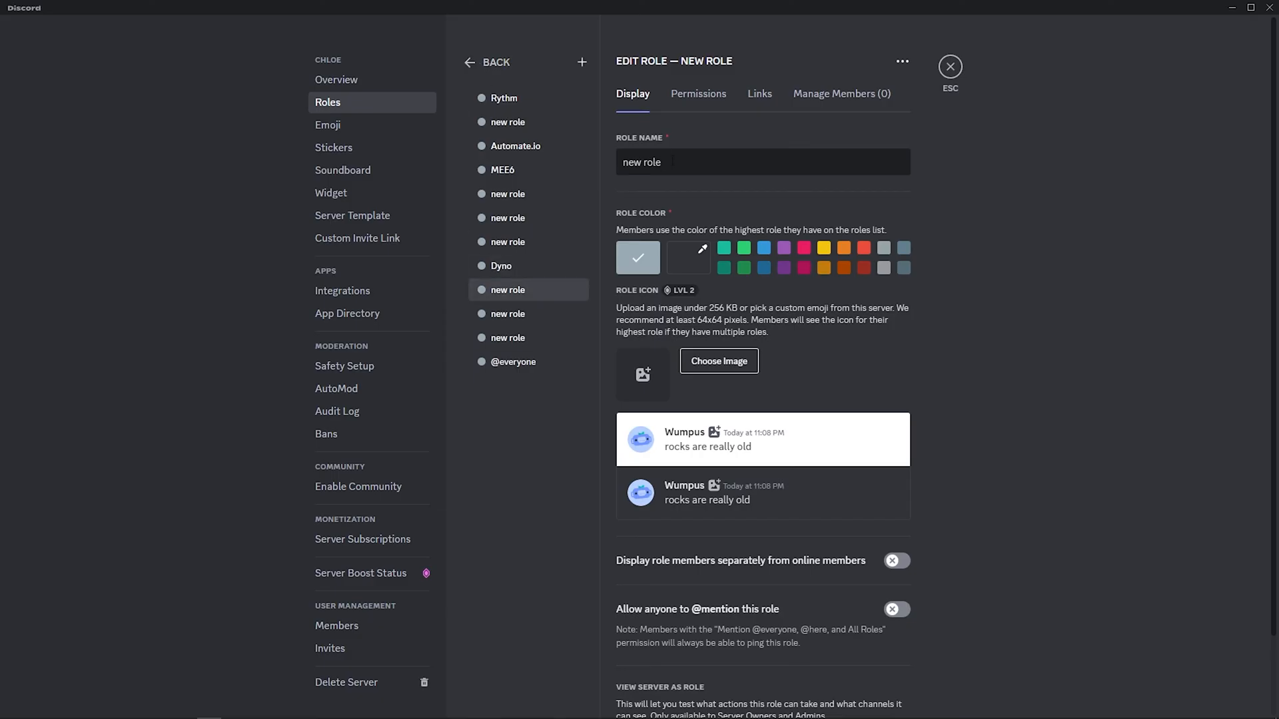
text(Important Ping)
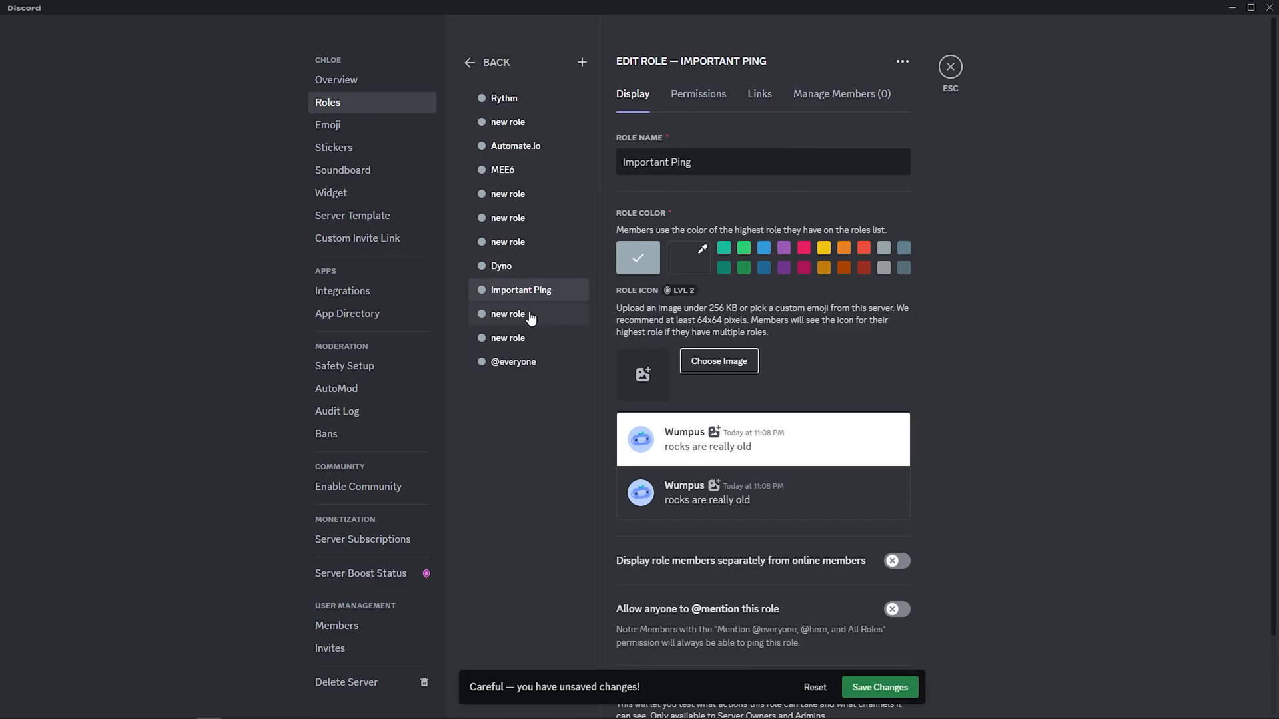
click(507, 313)
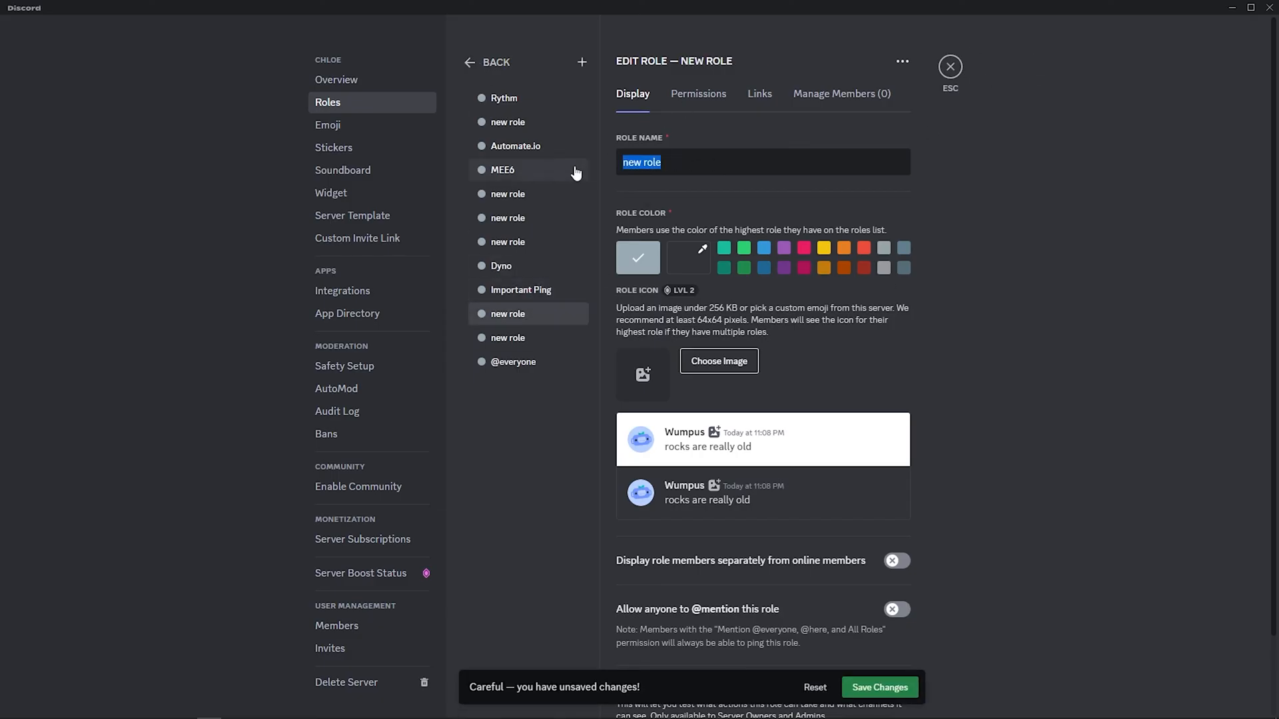
text(Alert Ping)
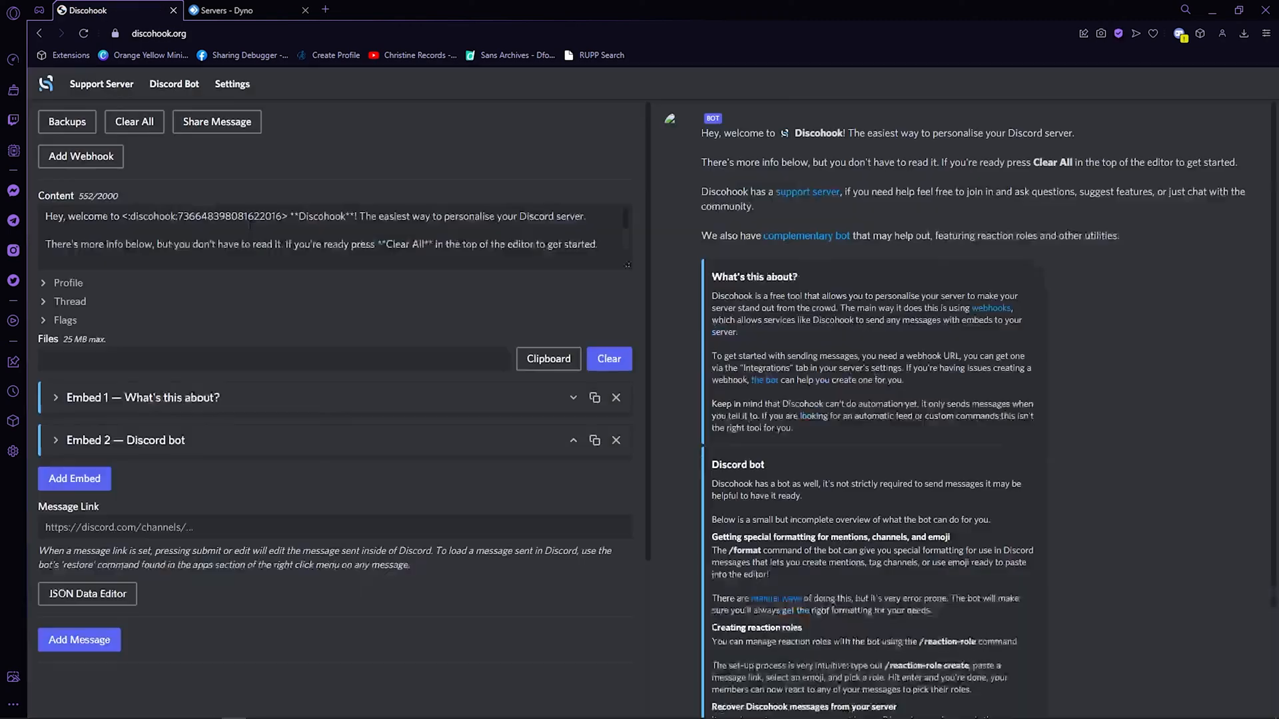
click(79, 156)
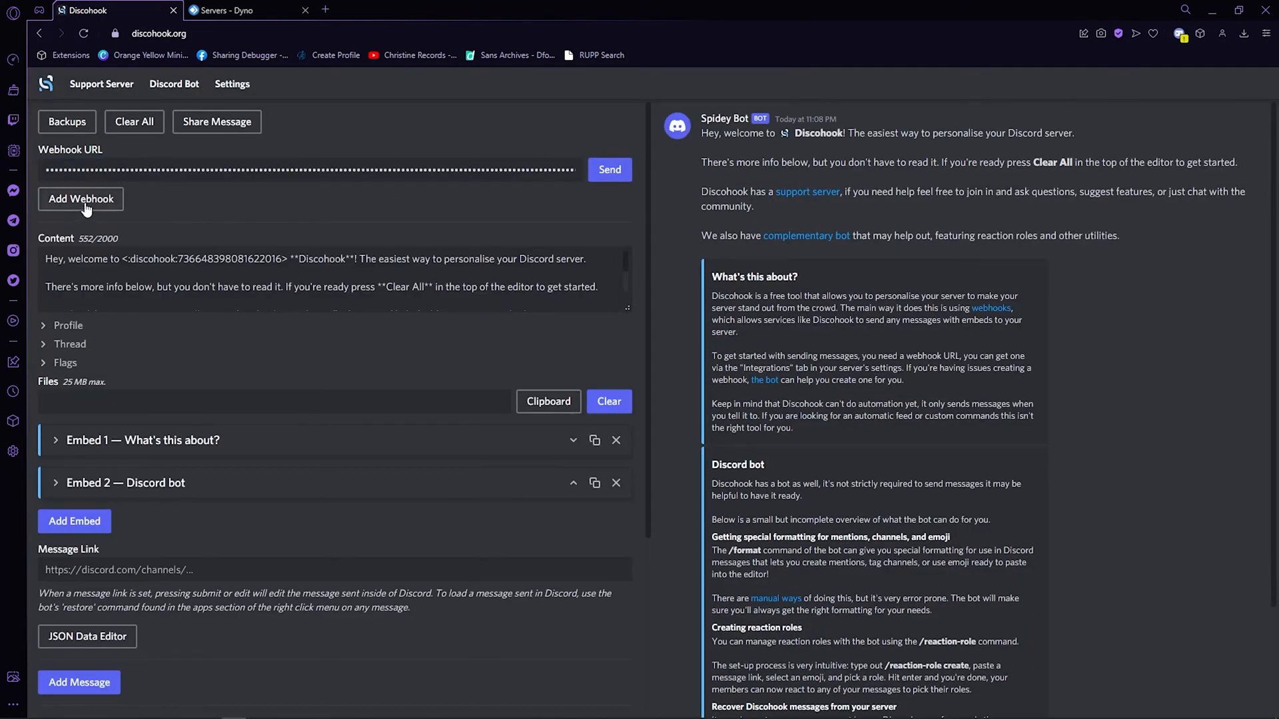
text(@every)
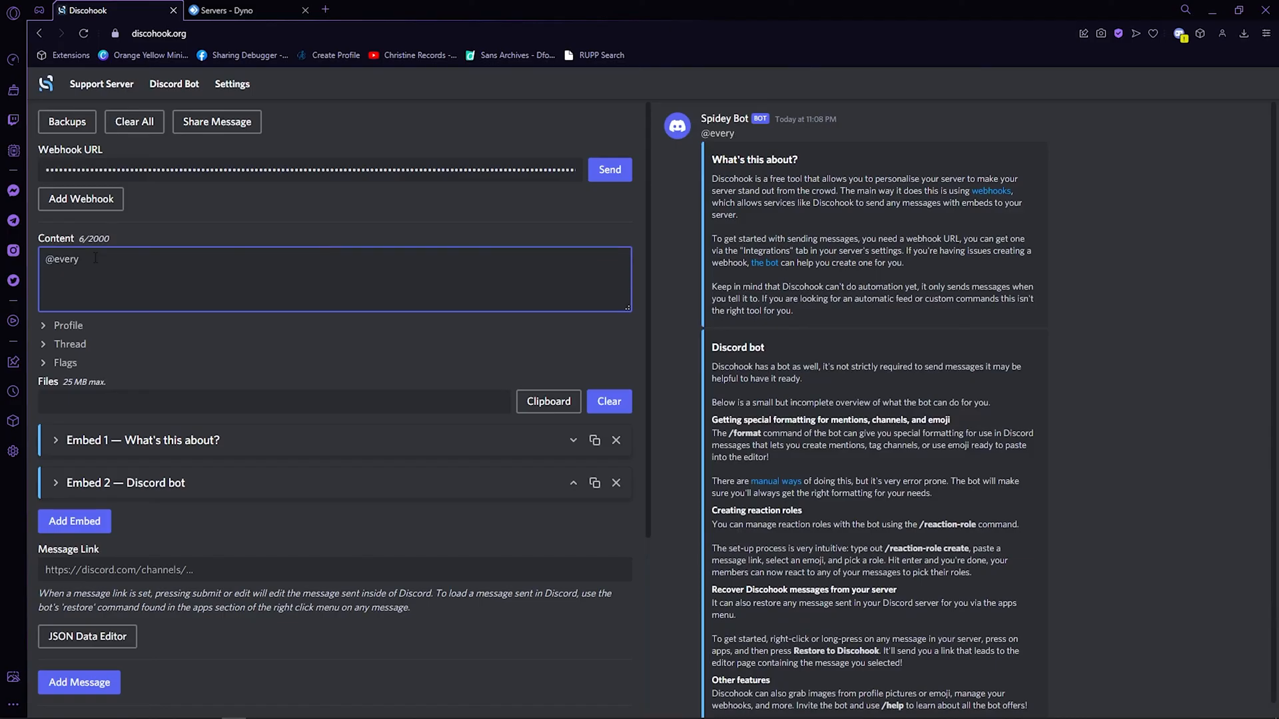
text(one)
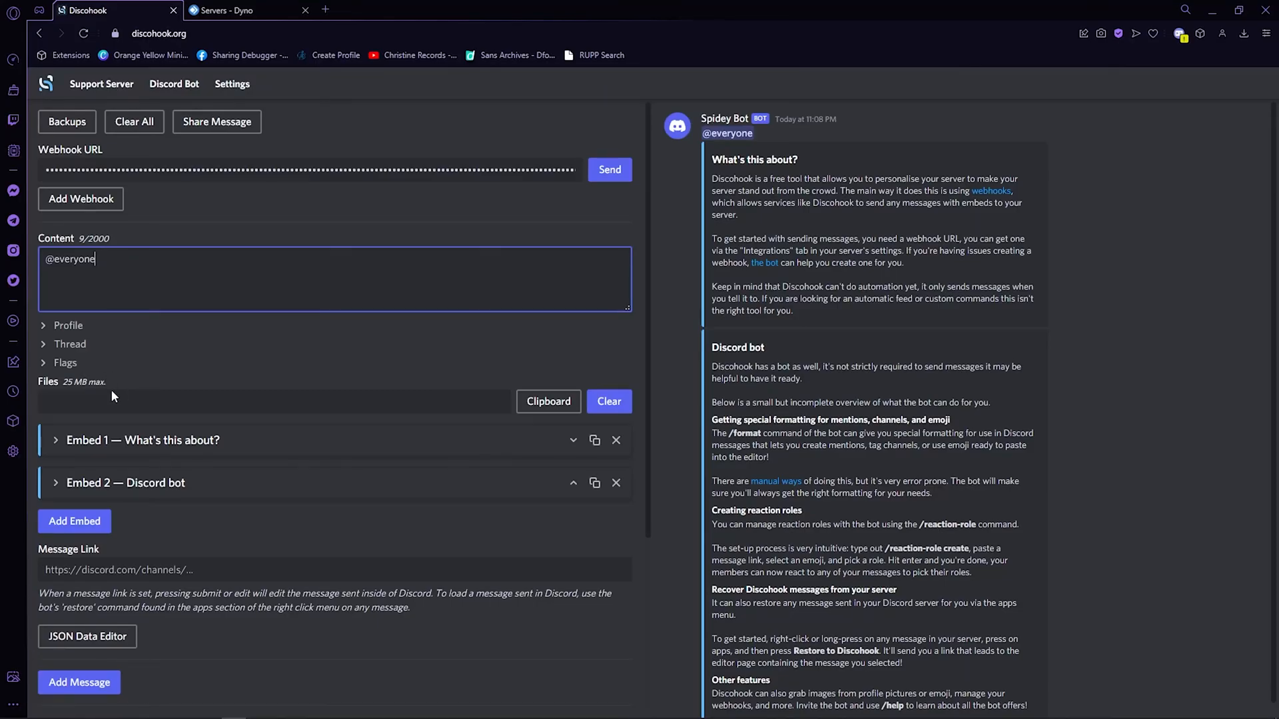
click(75, 521)
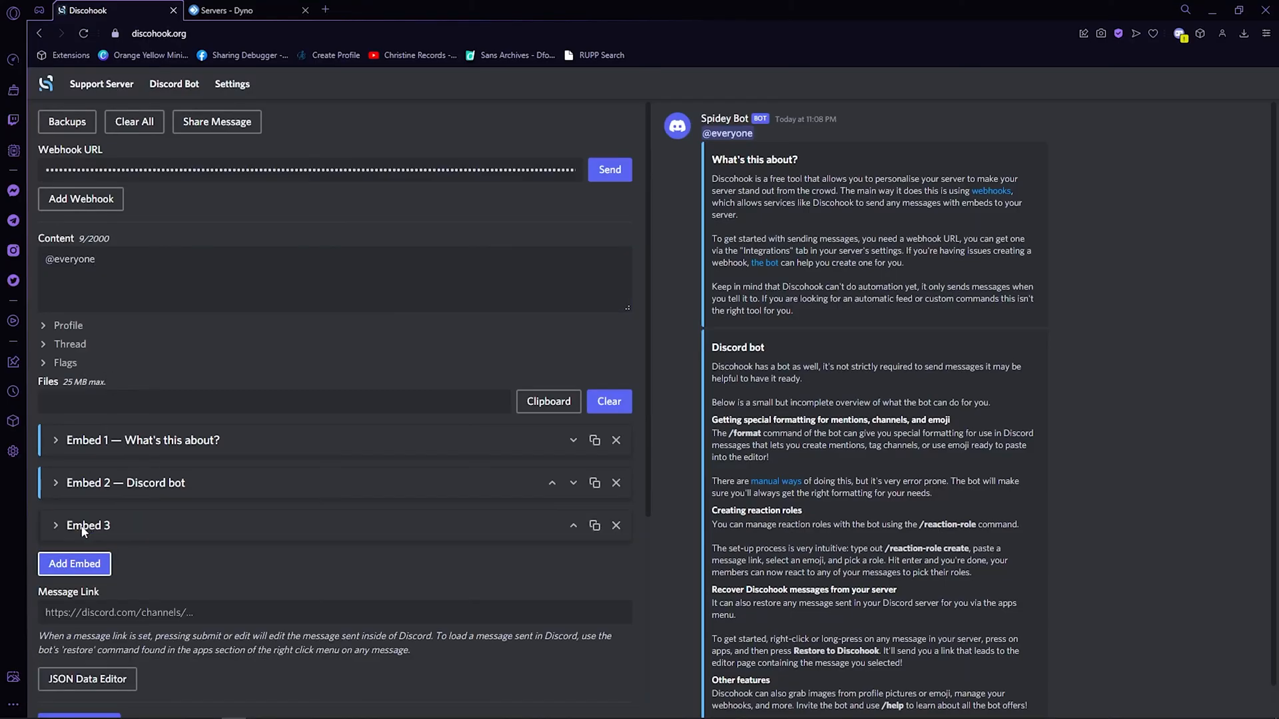
- Title Embed 3 'Ping Roles' and start its description with Important Ping
click(88, 524)
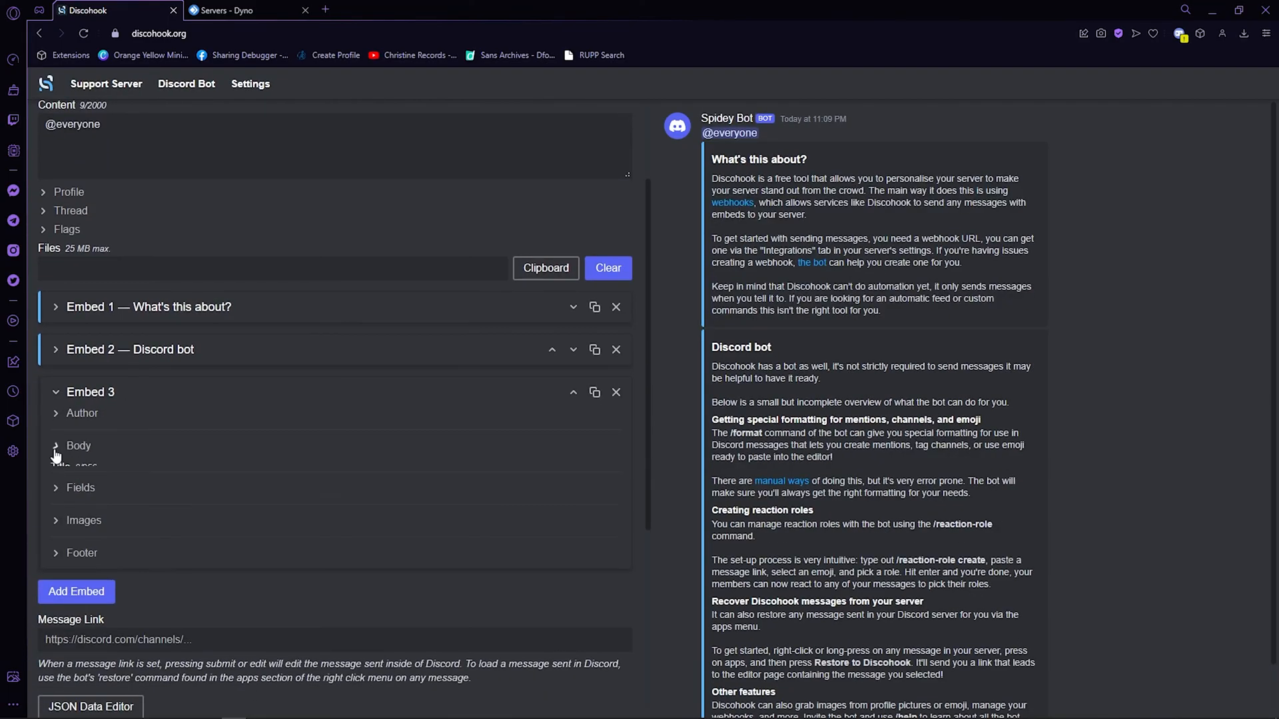
text(Ping Roles)
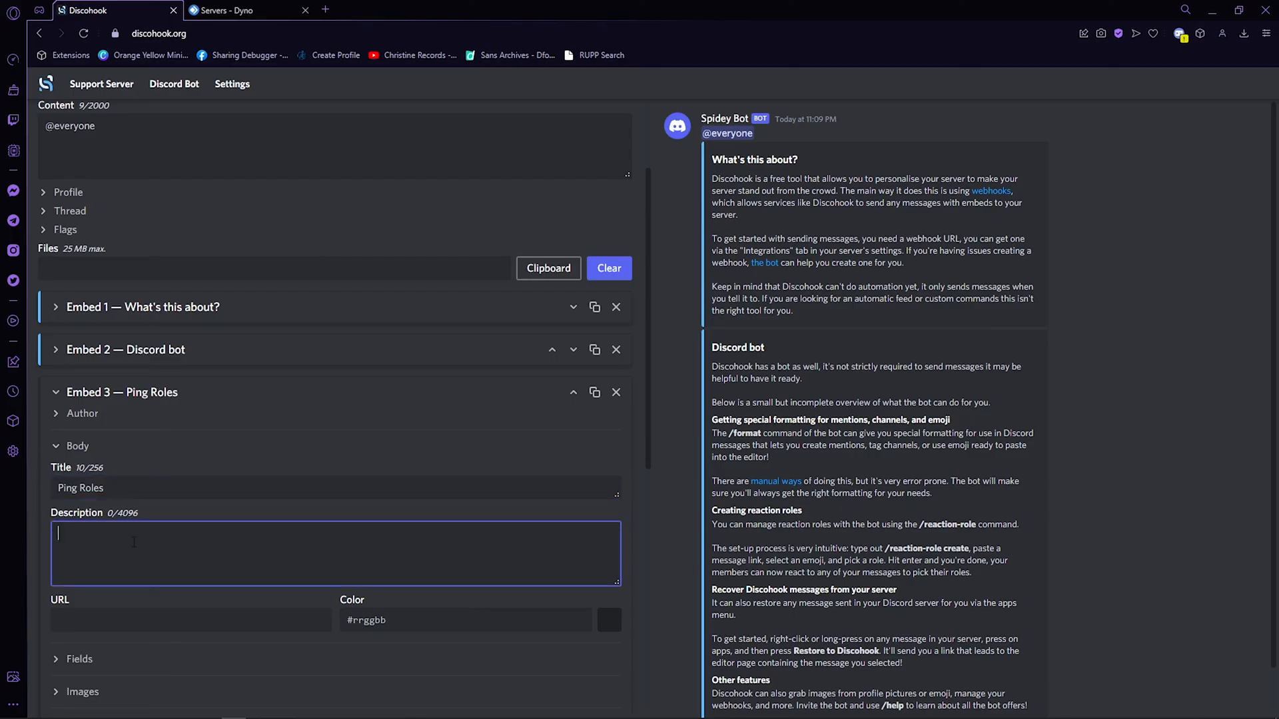
scroll(down, 3)
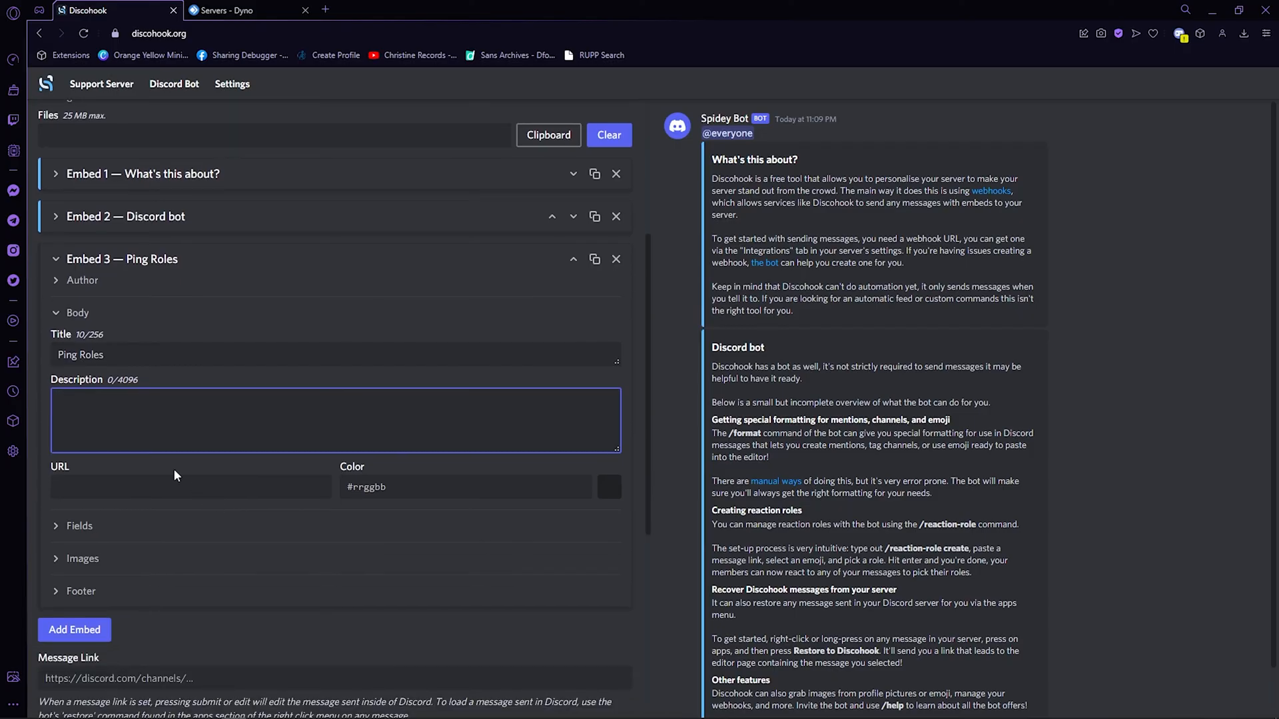
text(Important Ping)
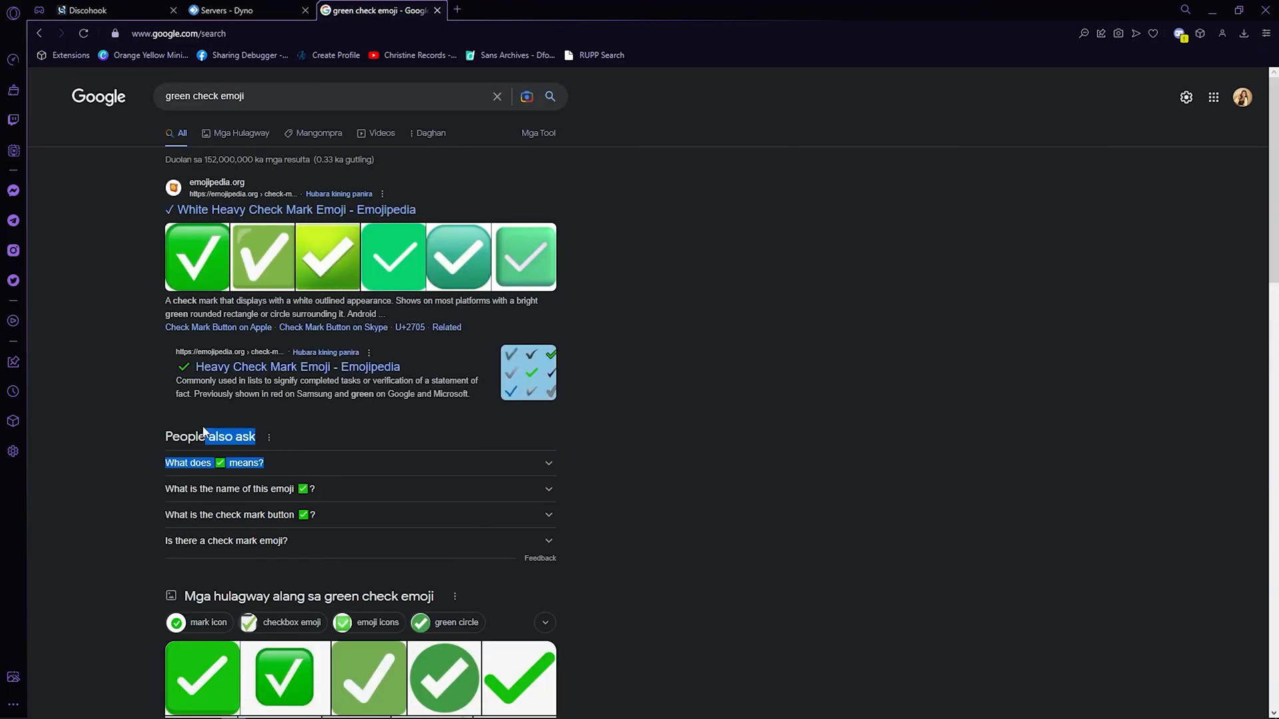
- Search Google for 'green check emoji' to find a check mark emoji
click(111, 9)
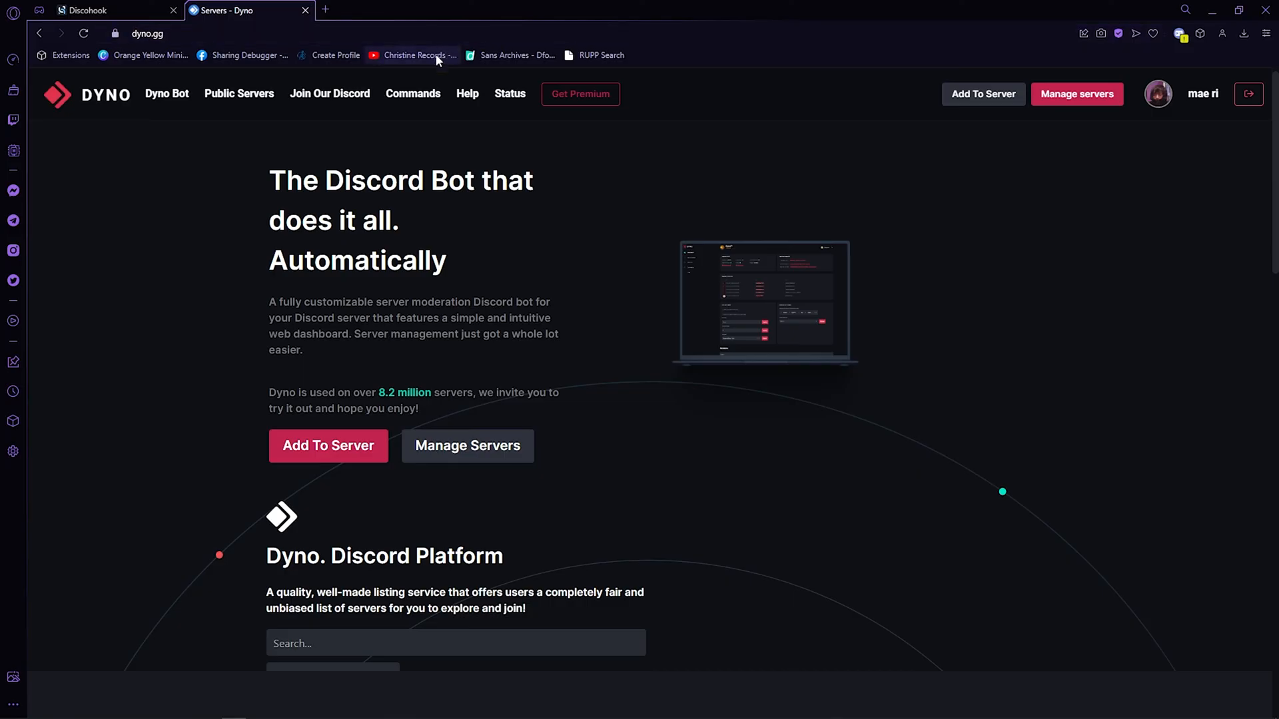
- From dyno.gg Manage servers, enter the chloe dashboard and list its Modules
click(417, 55)
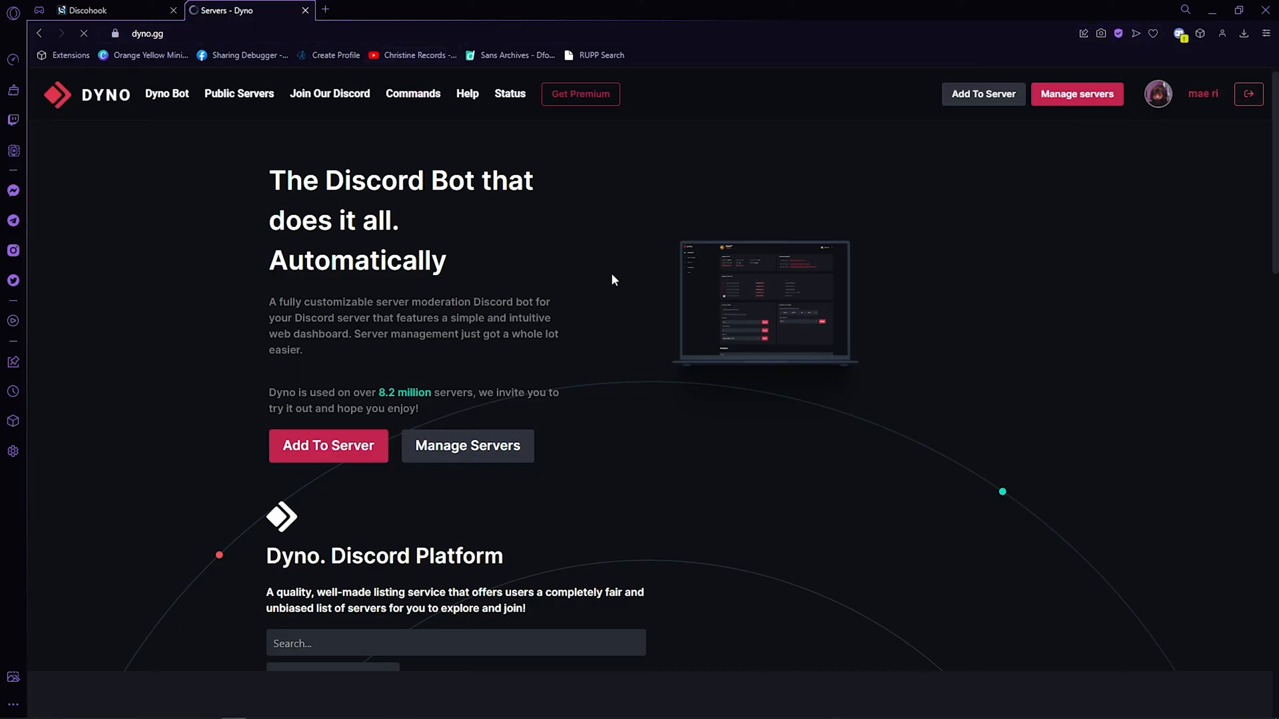
click(1156, 93)
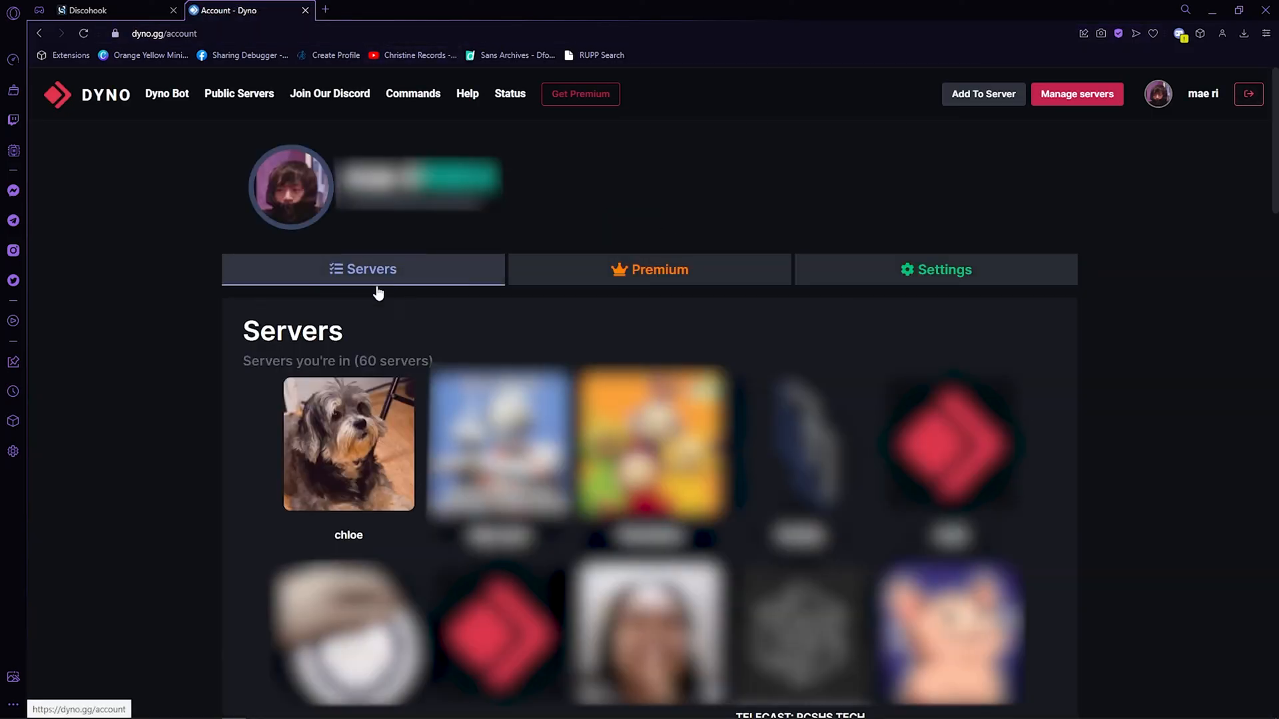
click(347, 444)
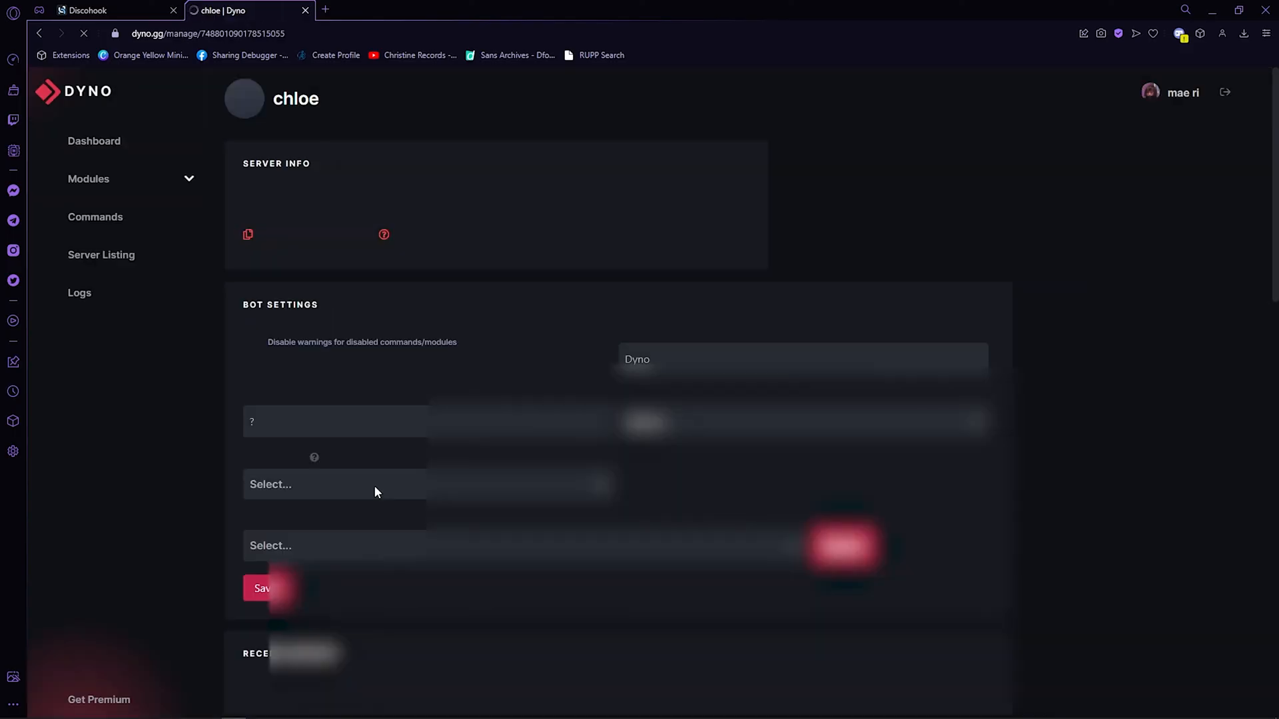
click(88, 178)
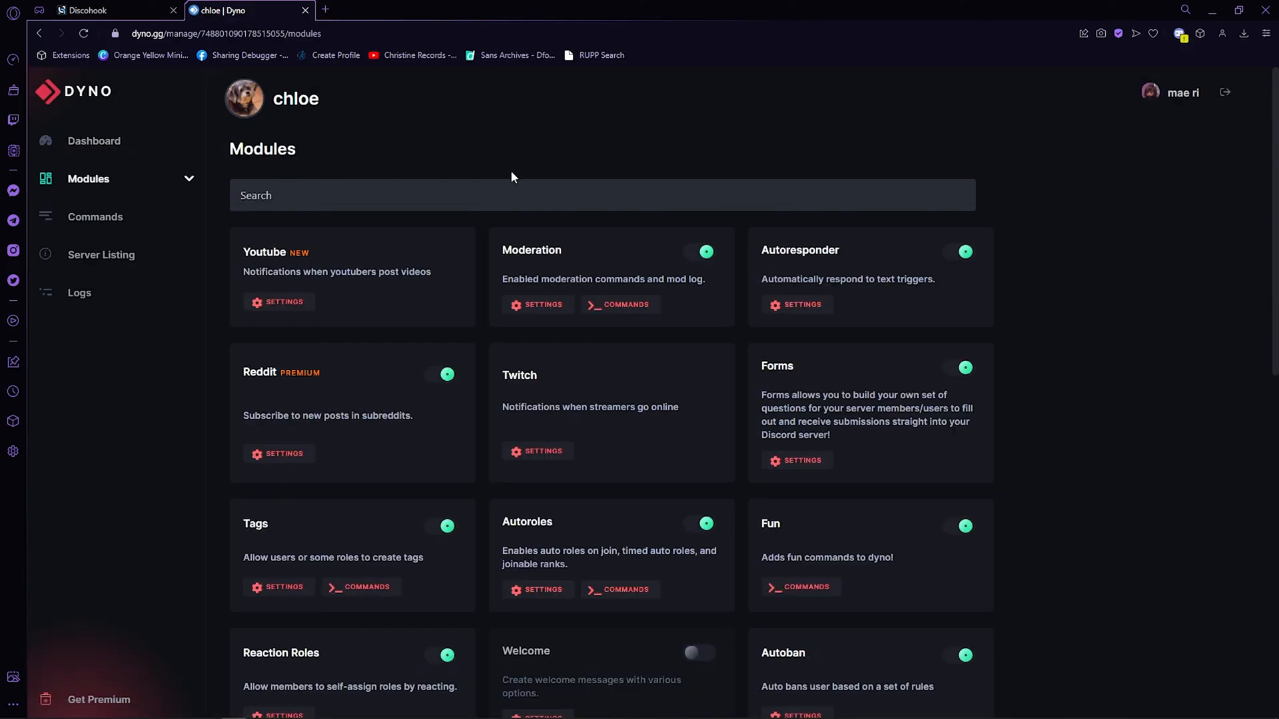
mouse_move(522, 453)
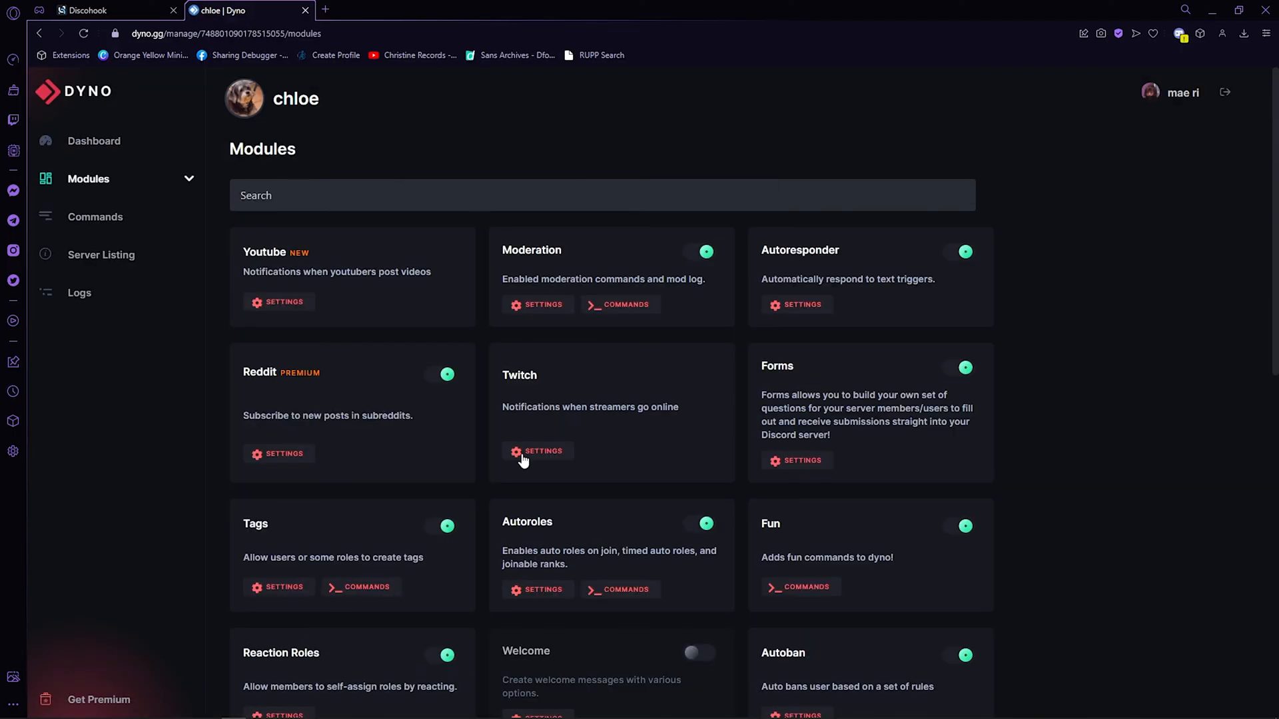
scroll(down, 3)
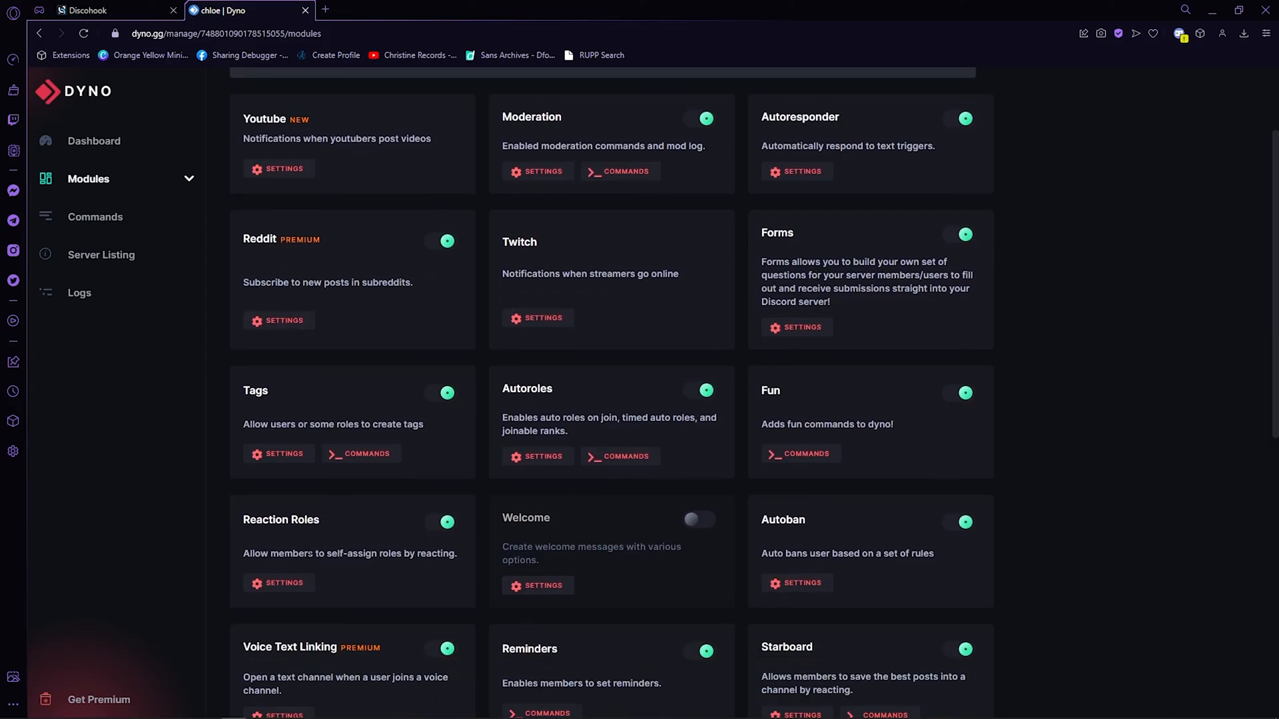
click(277, 582)
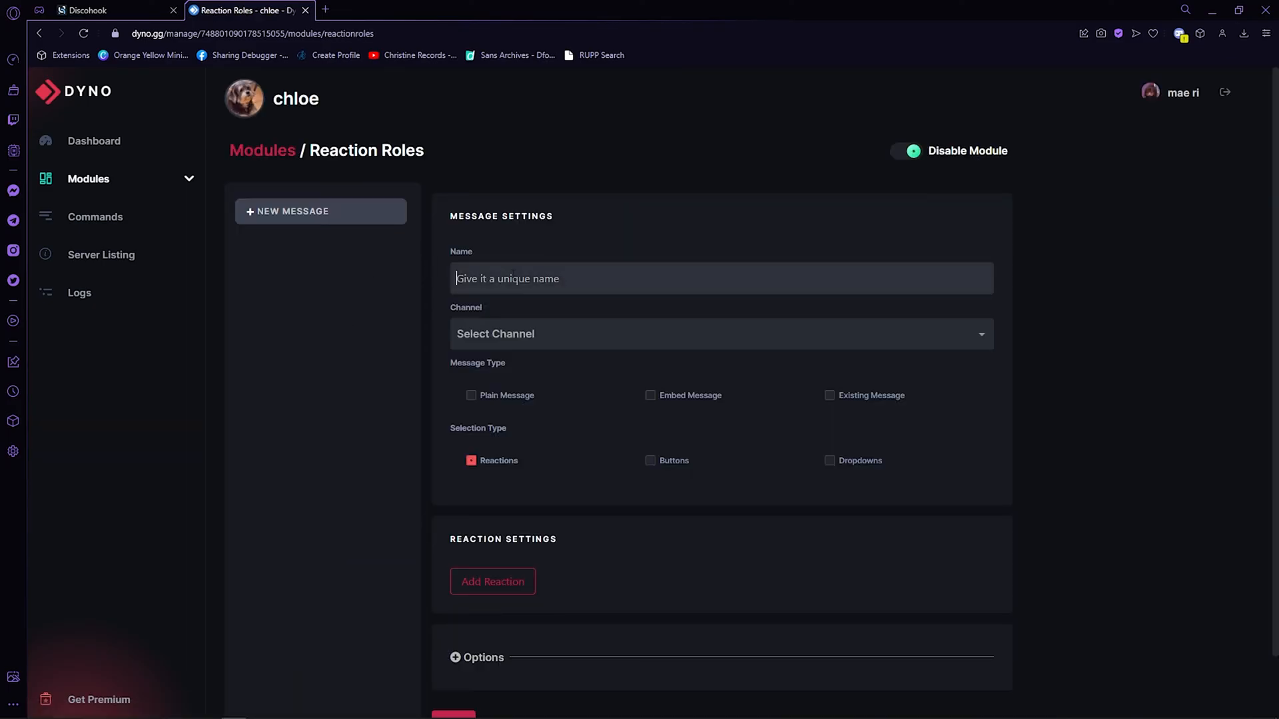
text(Reaction)
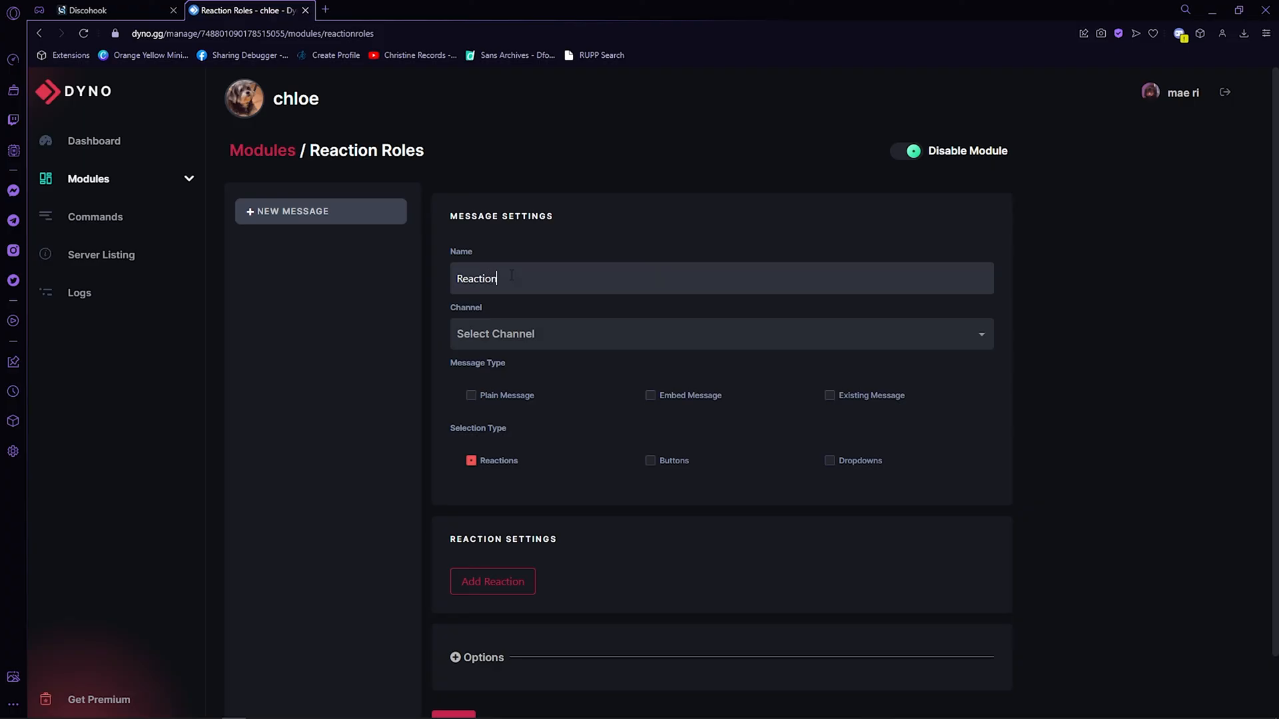
click(720, 333)
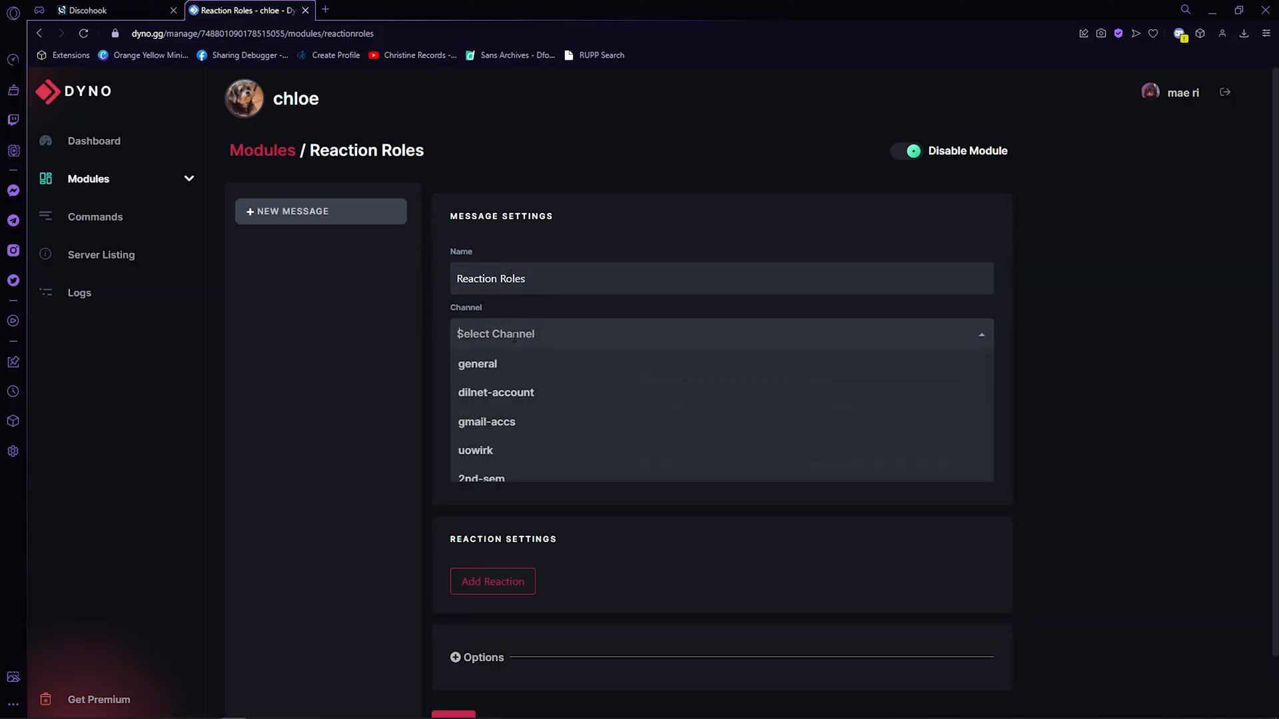
click(477, 364)
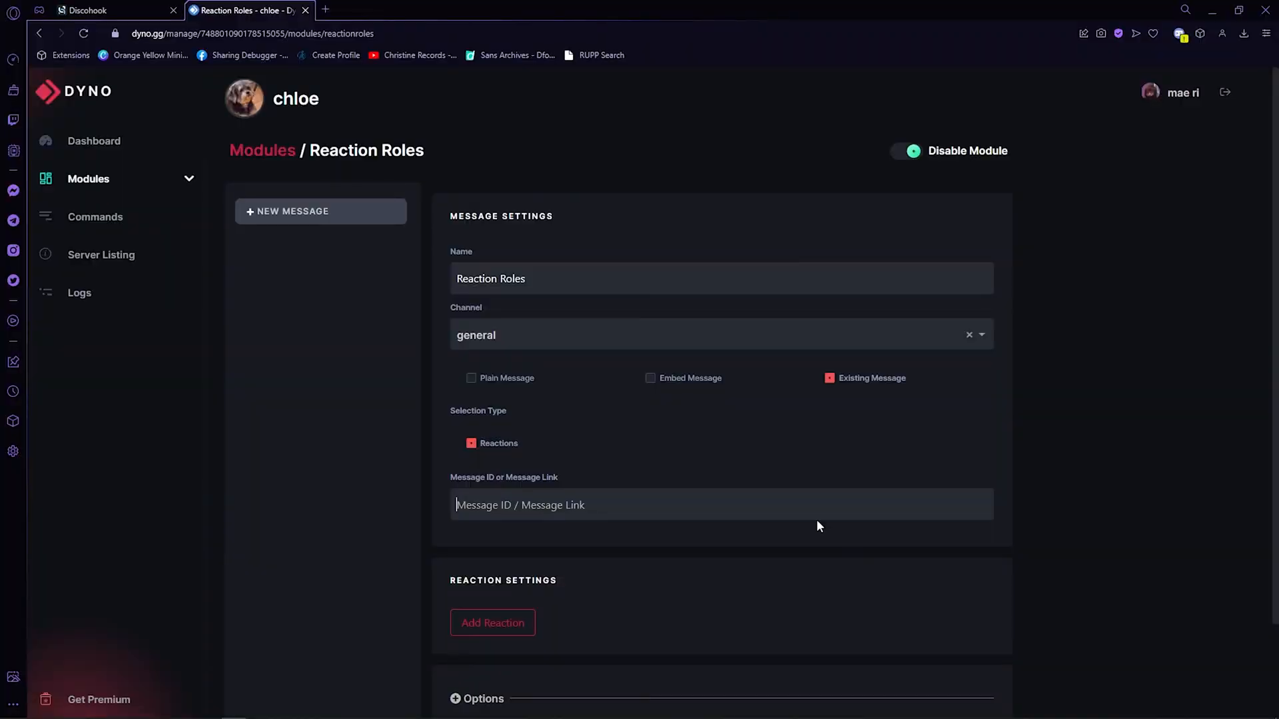
text(1096815703337742407)
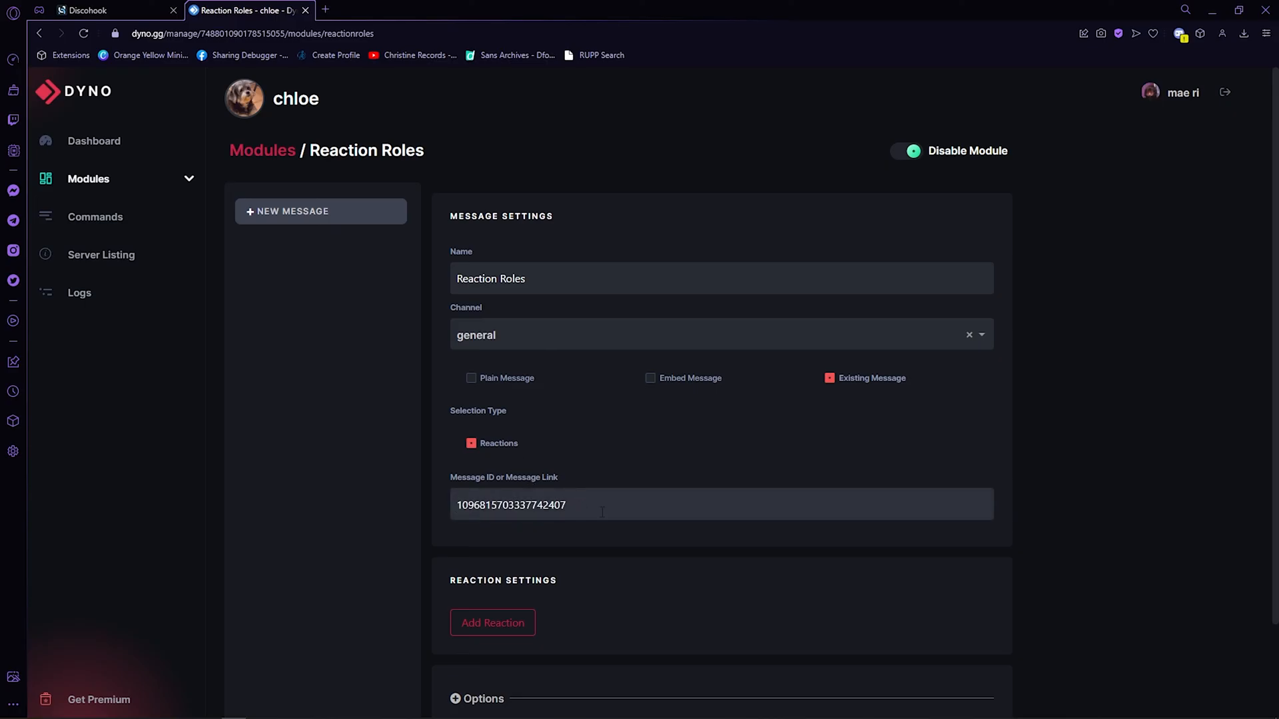
click(492, 622)
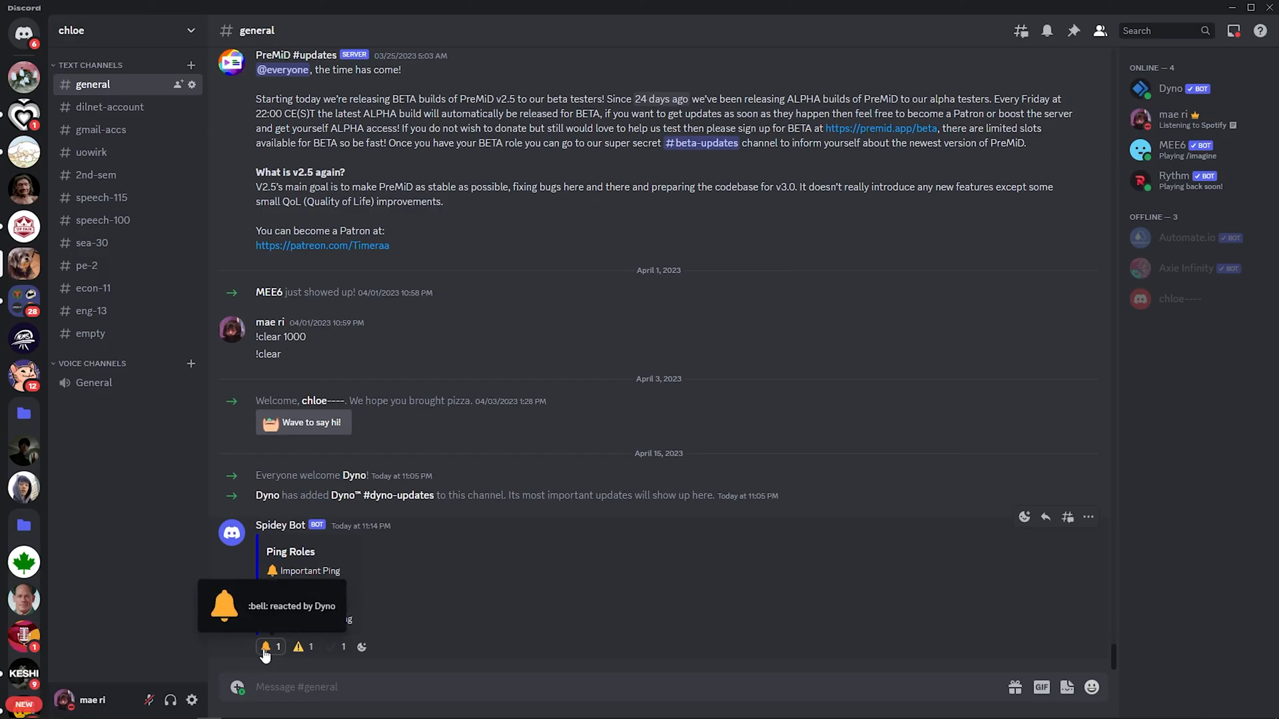
- React with the bell and warning, then verify Important Ping and Alert Ping on the mae ri profile
click(269, 647)
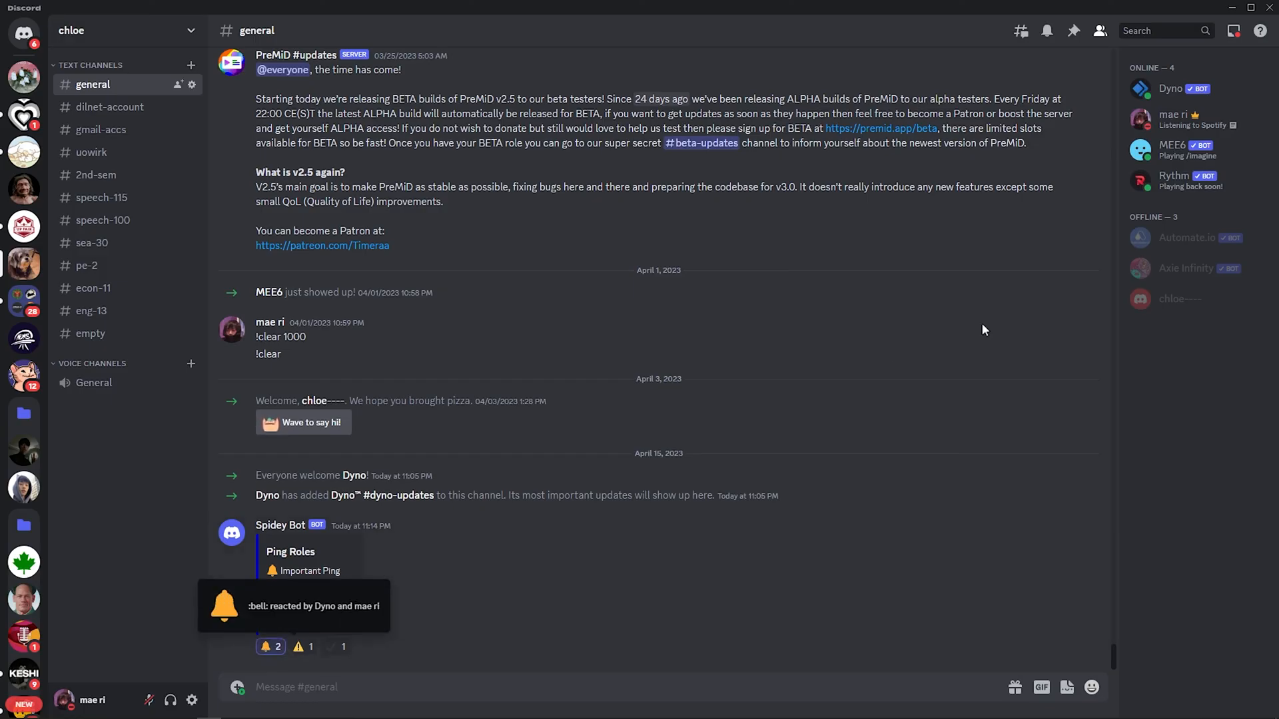
click(1172, 118)
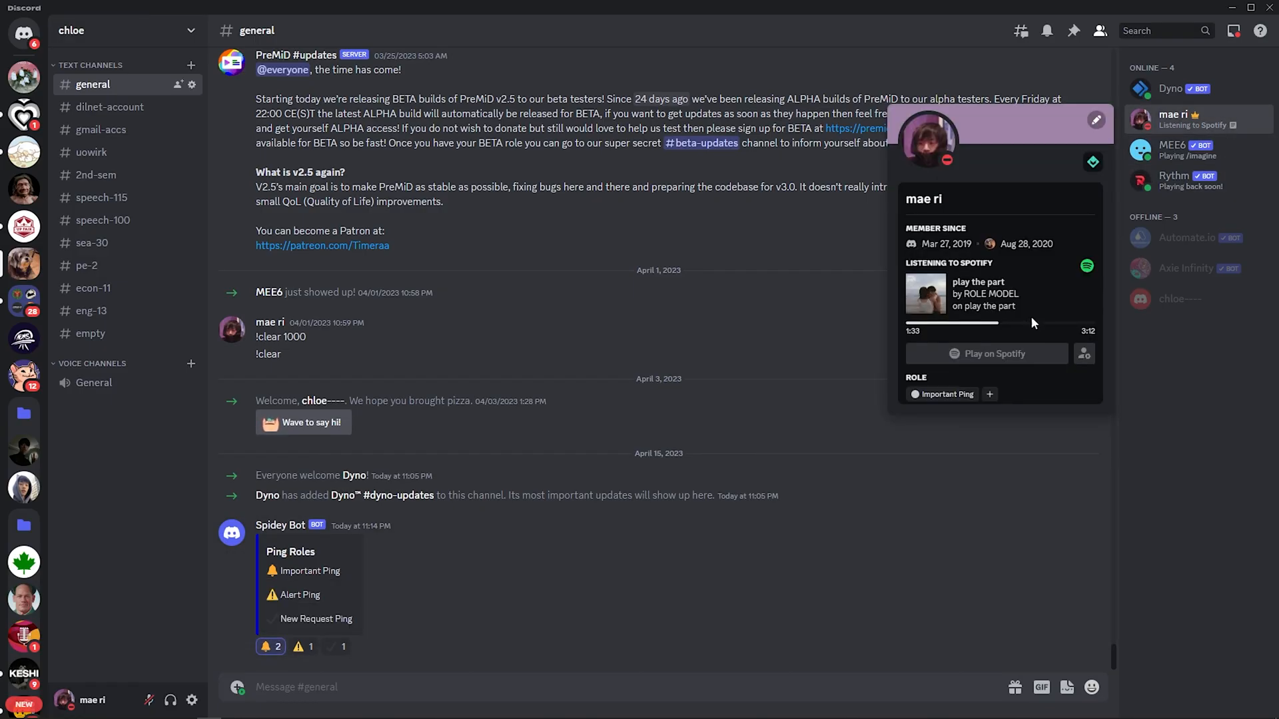
mouse_move(525, 579)
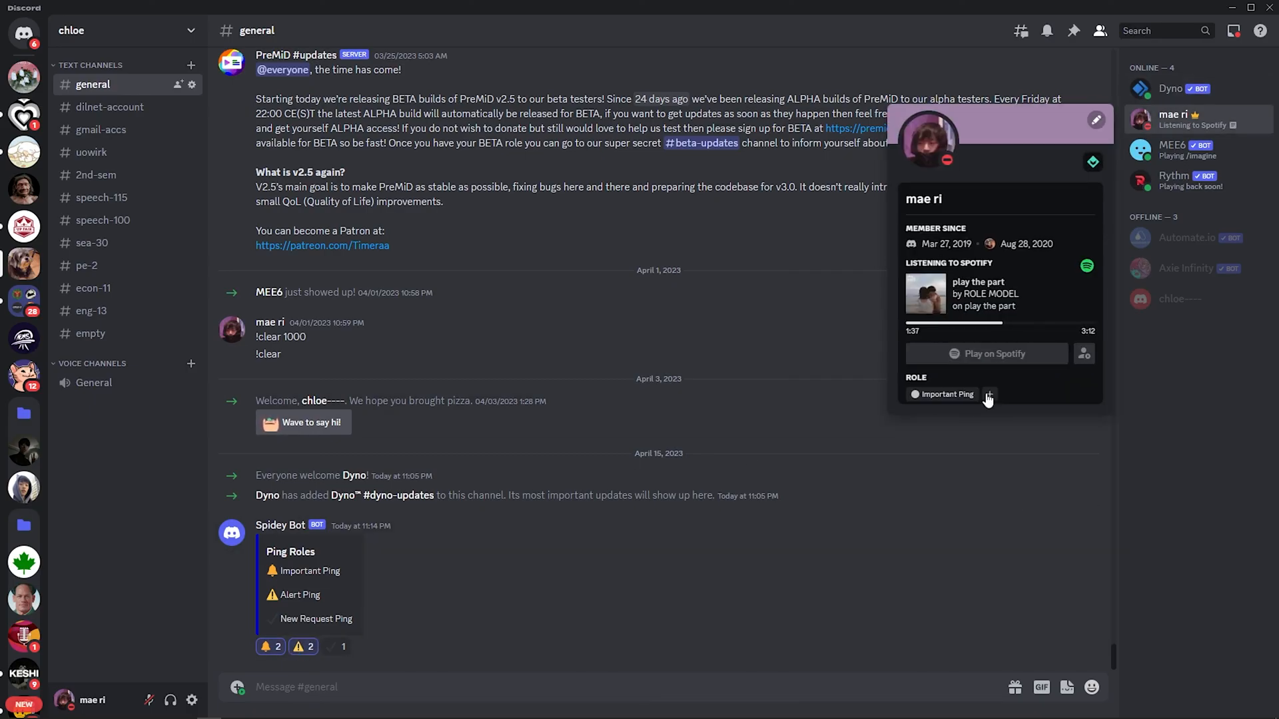
click(987, 394)
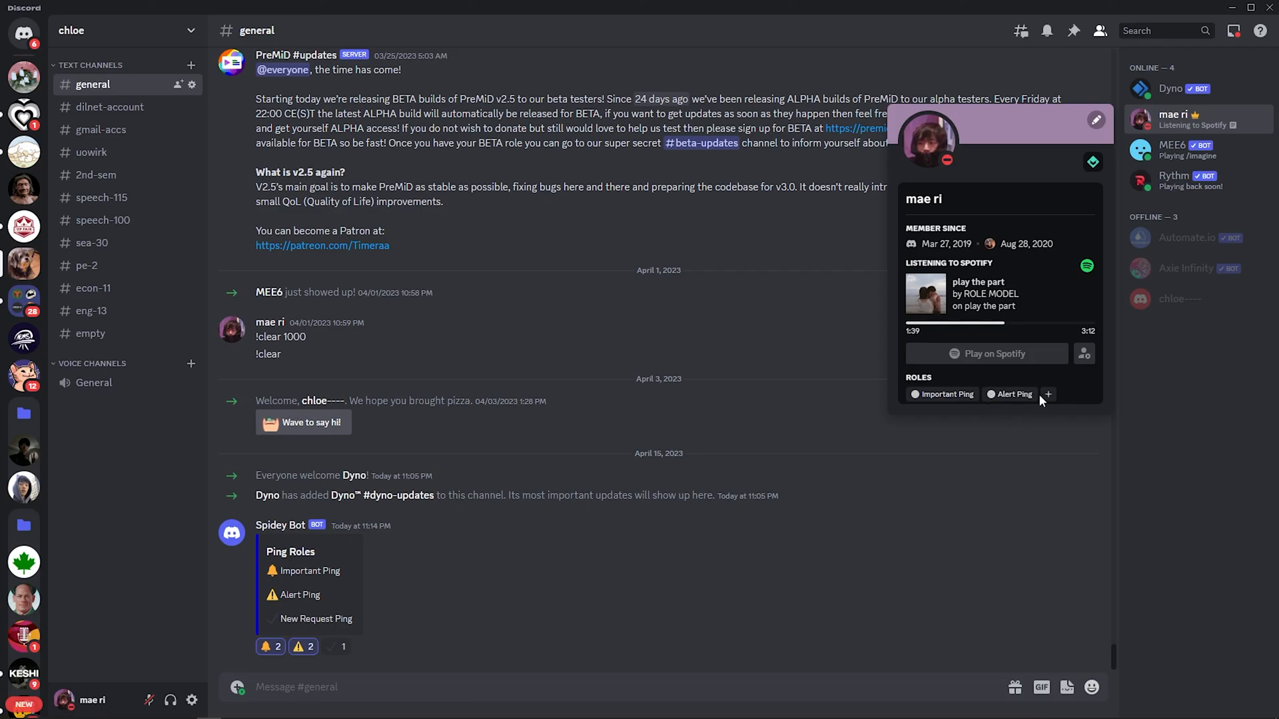